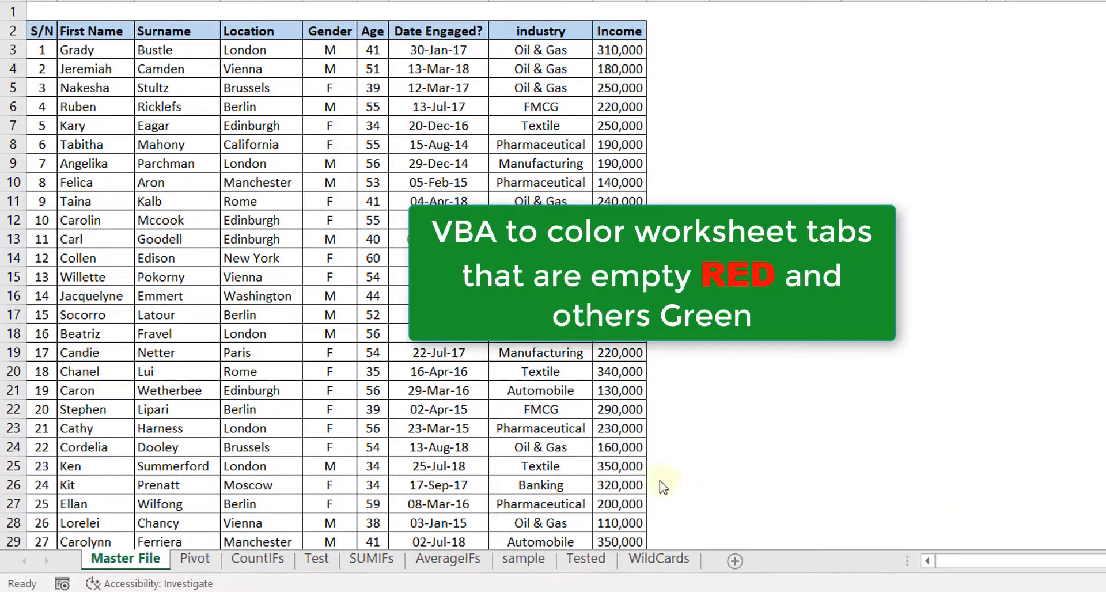
mouse_move(550, 546)
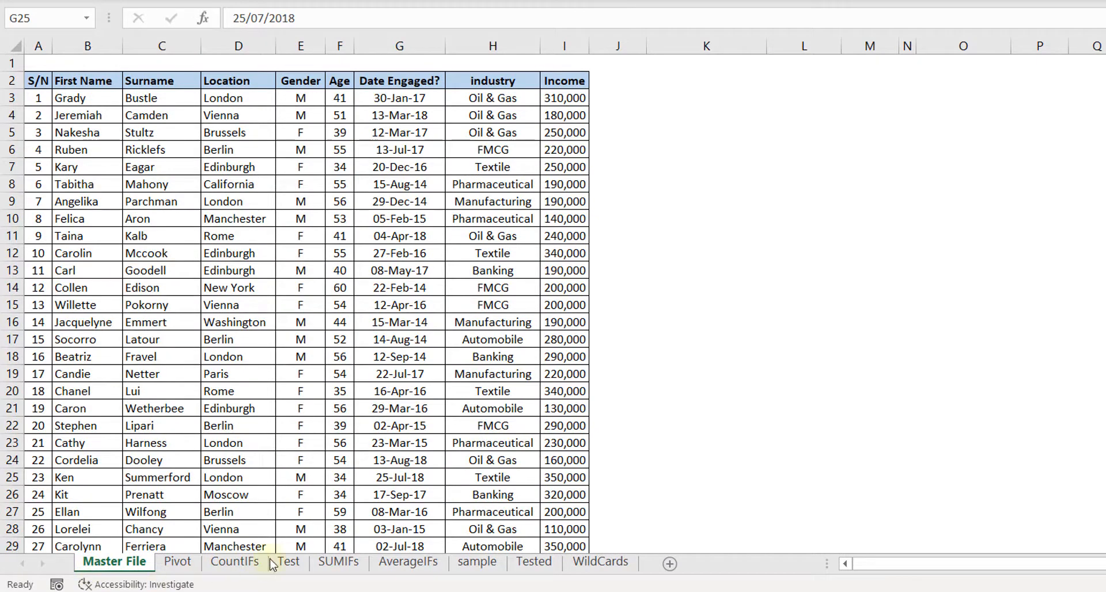
Step: Switch from the Master File sheet to the Test sheet, then browse the next sheet tab
left_click(286, 562)
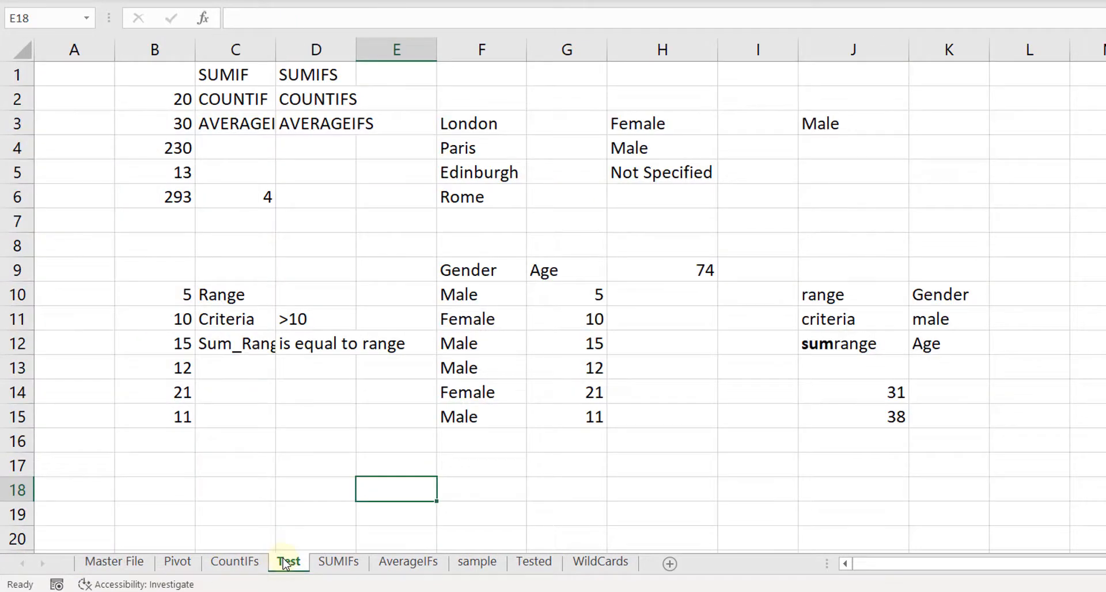
left_click(477, 561)
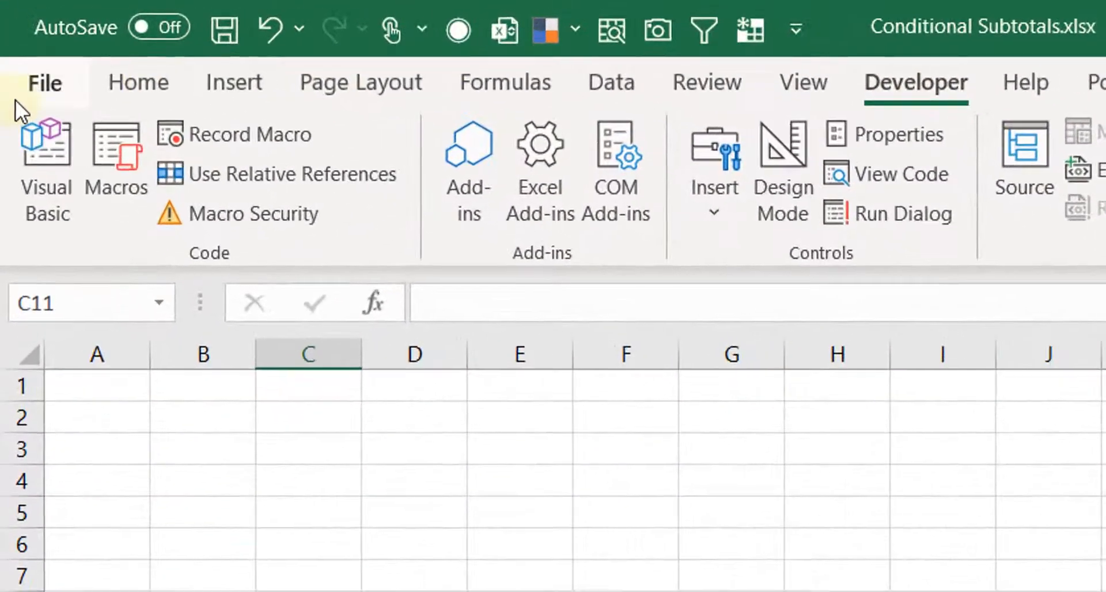
mouse_move(45, 163)
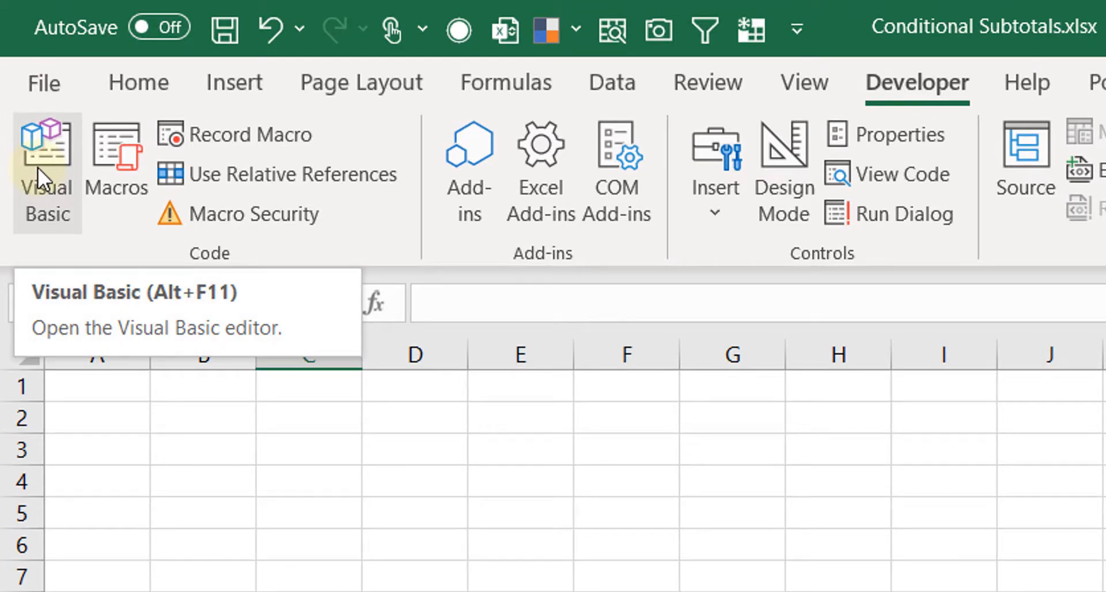
mouse_move(894, 26)
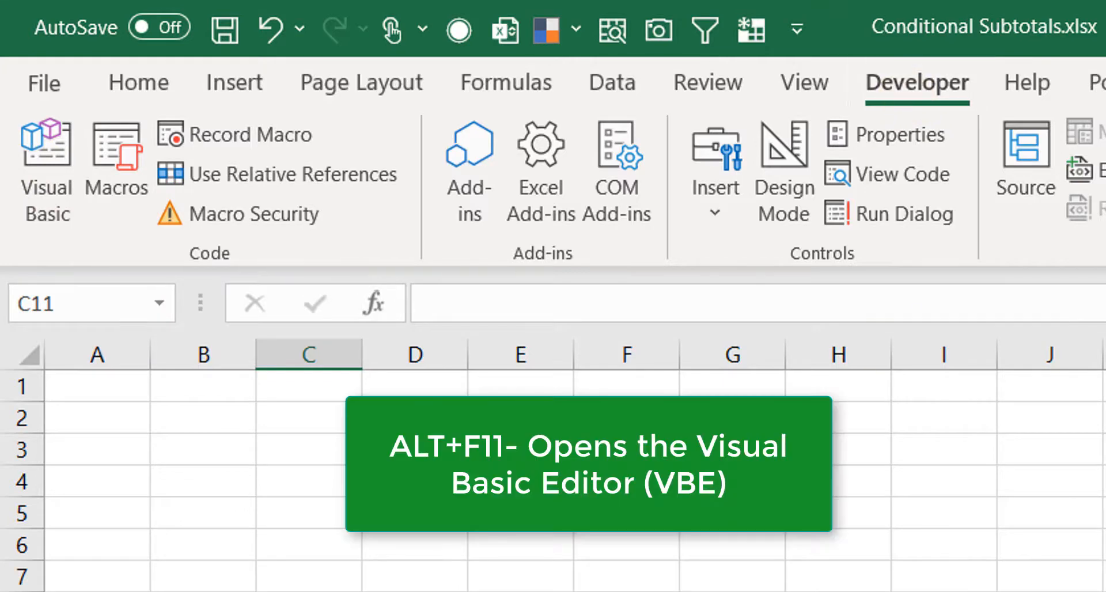
Step: Launch the Visual Basic editor from the Developer tab (Alt+F11)
left_click(731, 386)
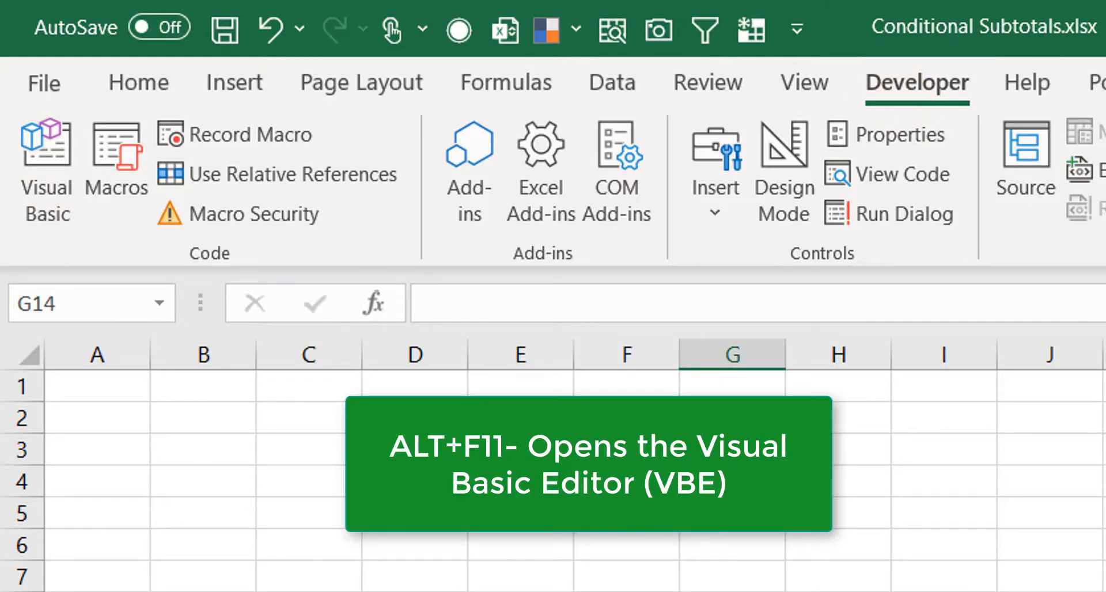
key("Alt+F11")
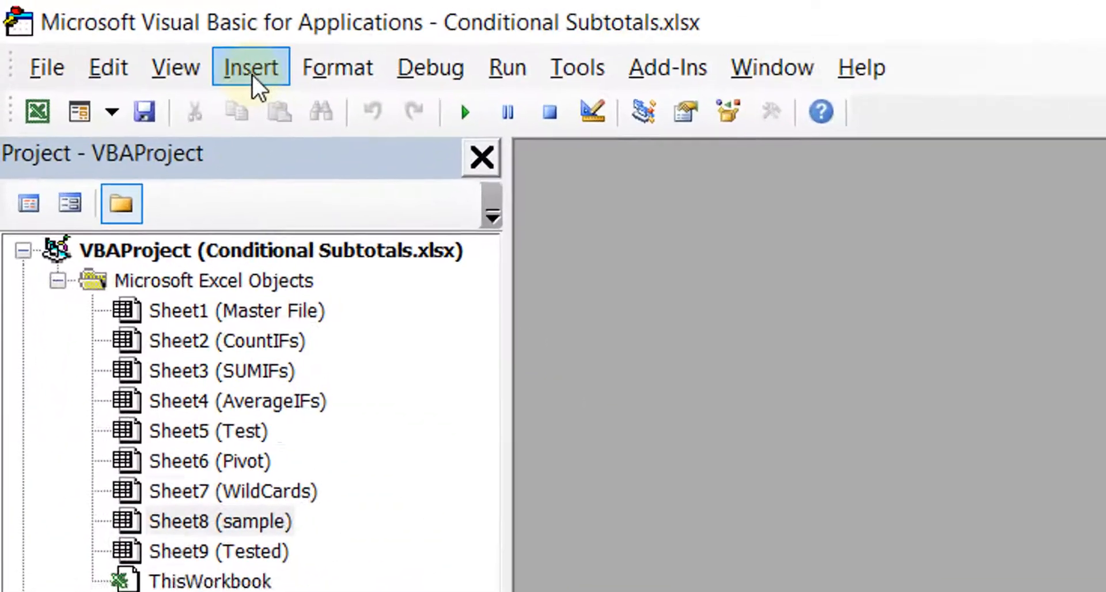
Step: Insert a new standard module, Module1, into the workbook's VBA project
left_click(249, 67)
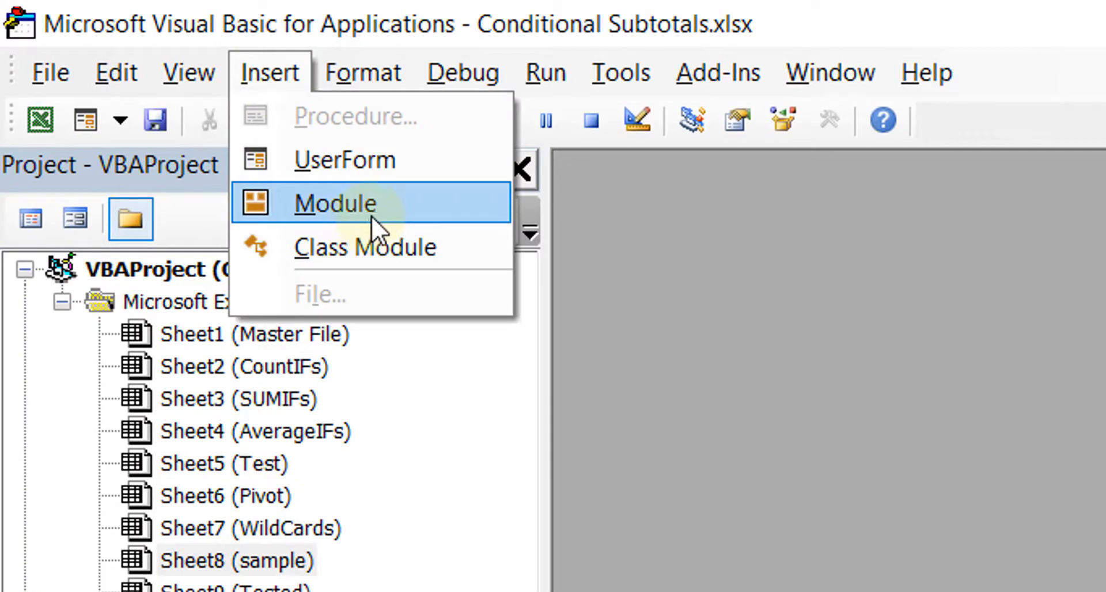
left_click(335, 203)
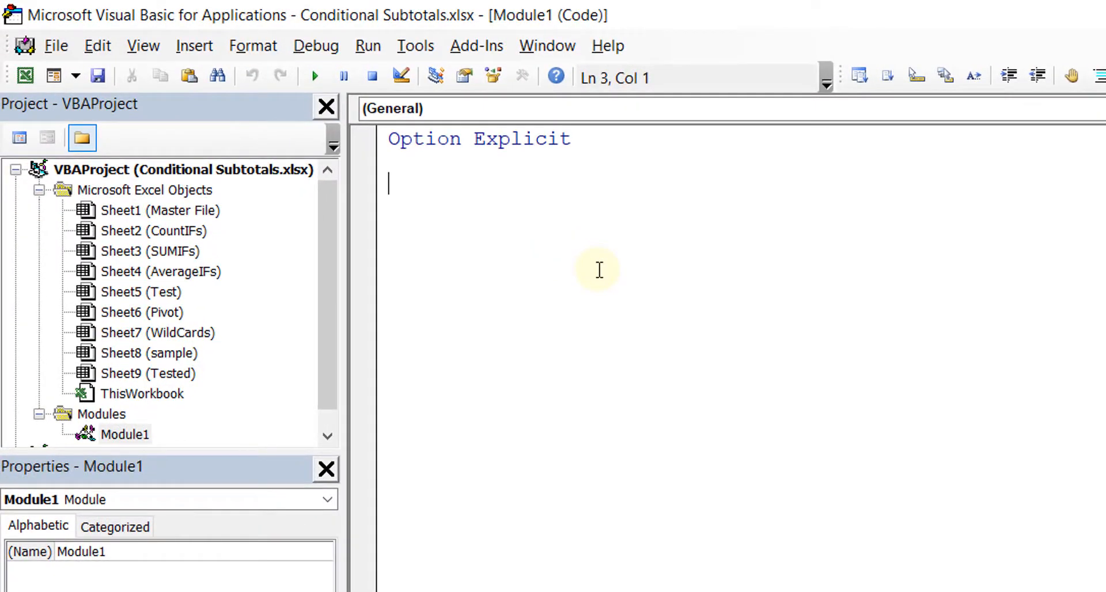
Step: Begin Sub ColorTabs() and declare Dim wks As Worksheet
type("Sub")
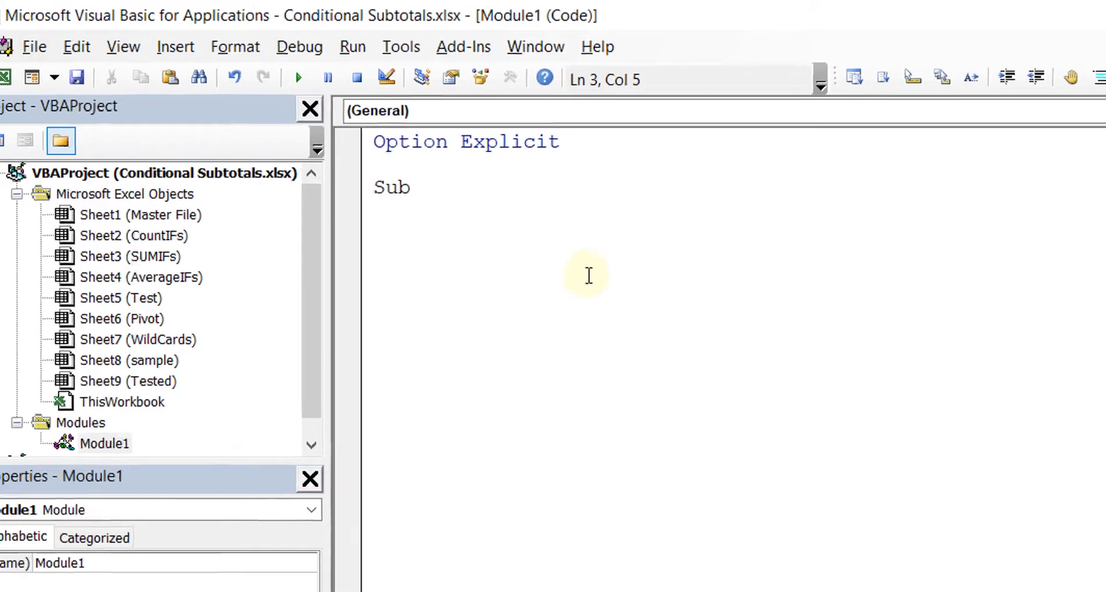
type("ColorTabs(")
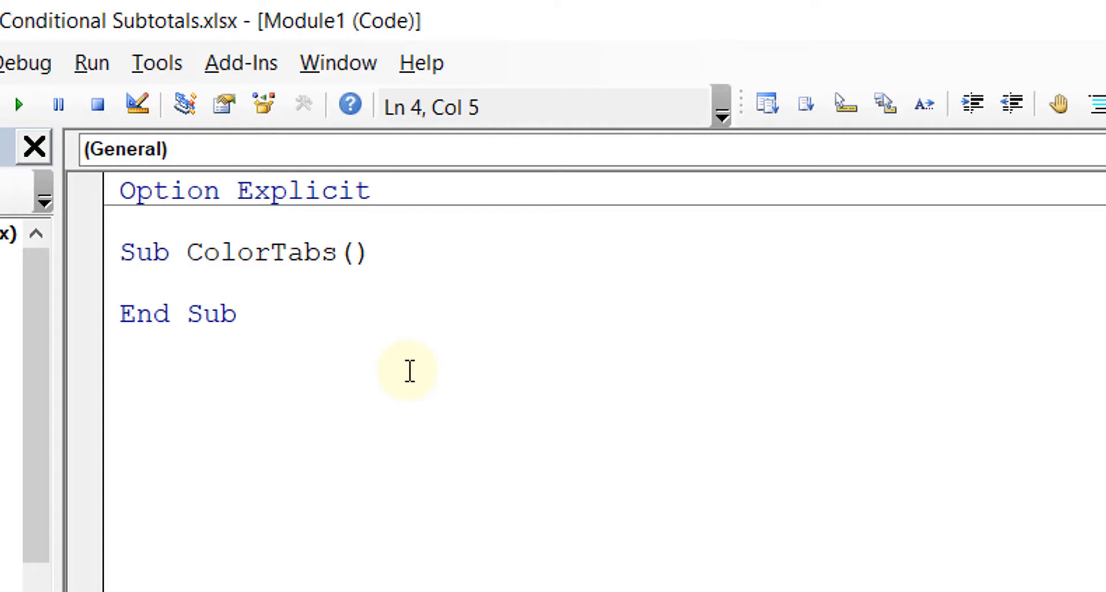
left_click(186, 283)
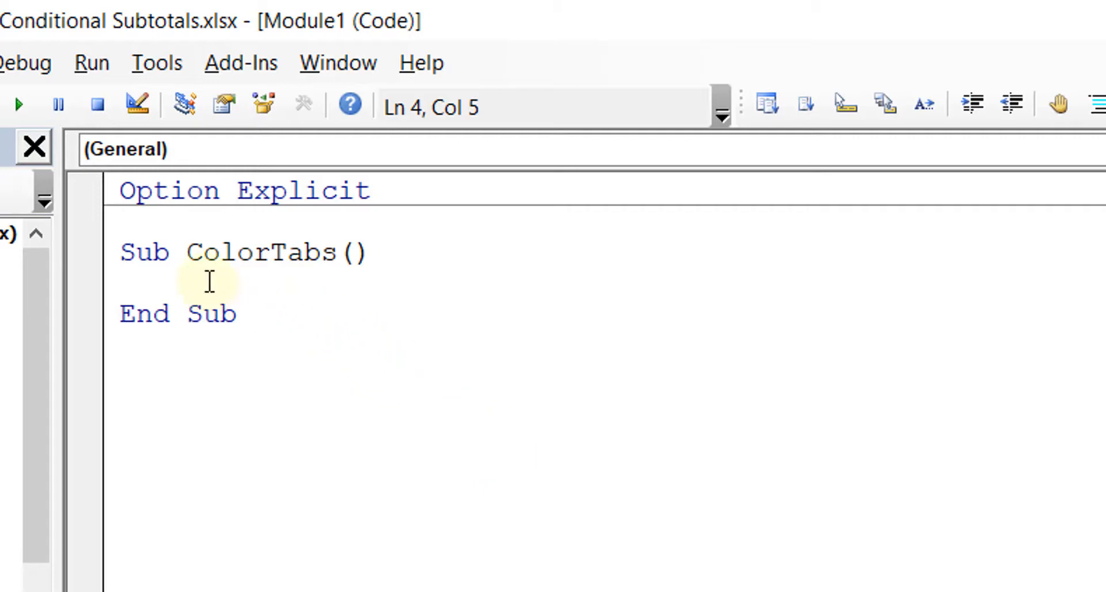
type("dim wks")
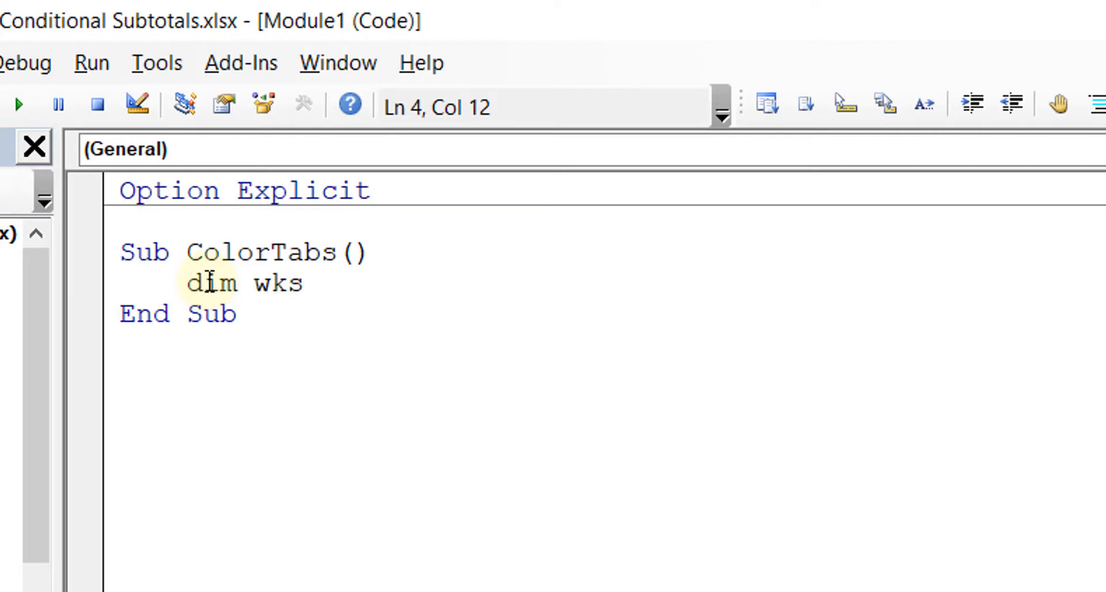
type("as worksh")
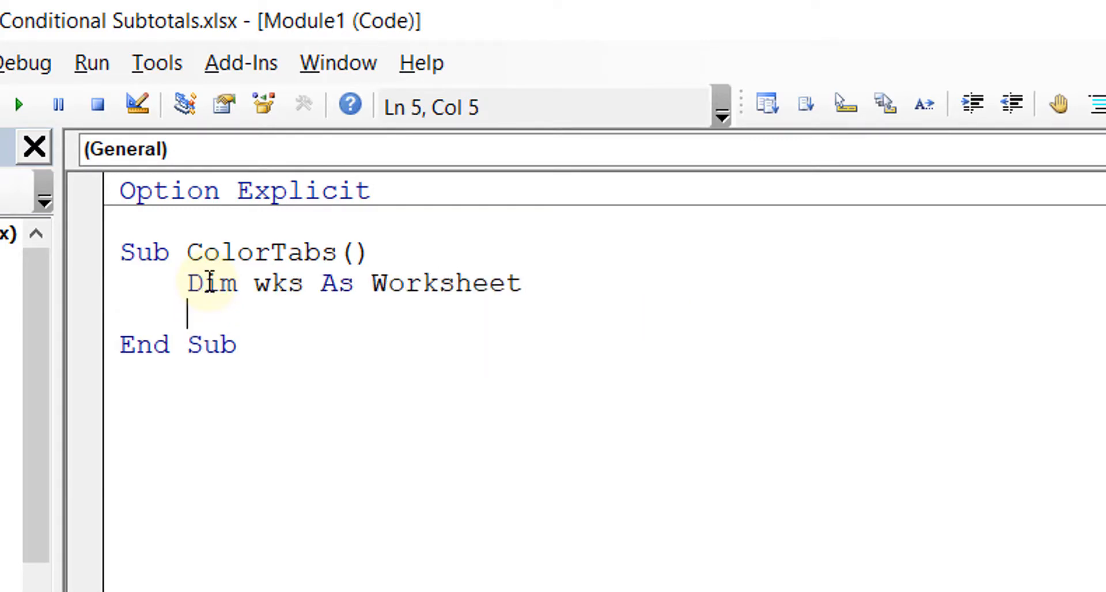
key("Return")
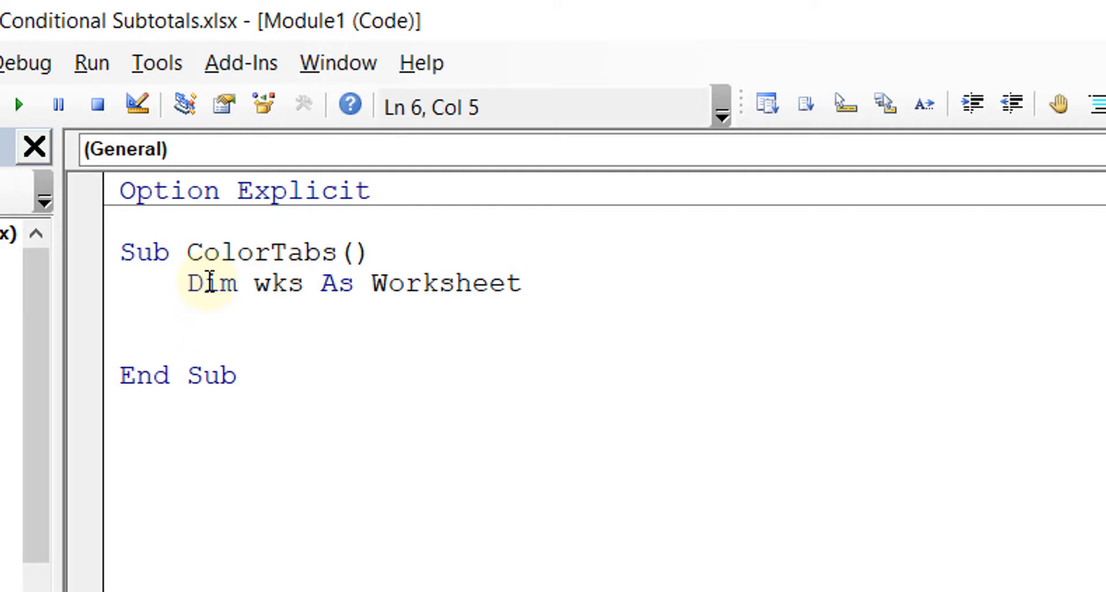
Step: Add a For Each wks In ActiveWorkbook.Worksheets loop
type("For")
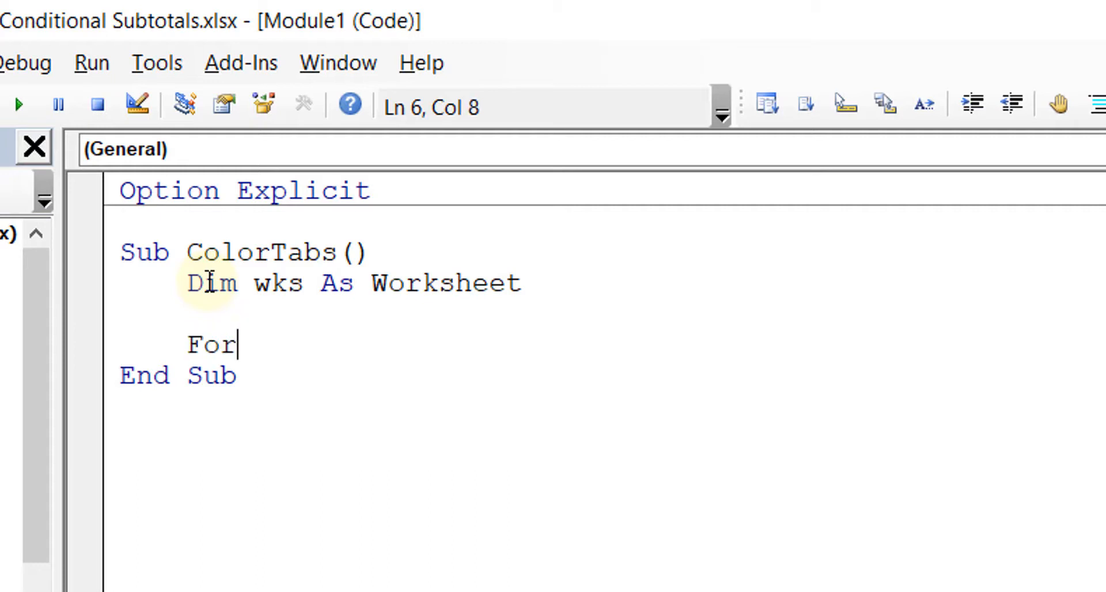
type("each wks")
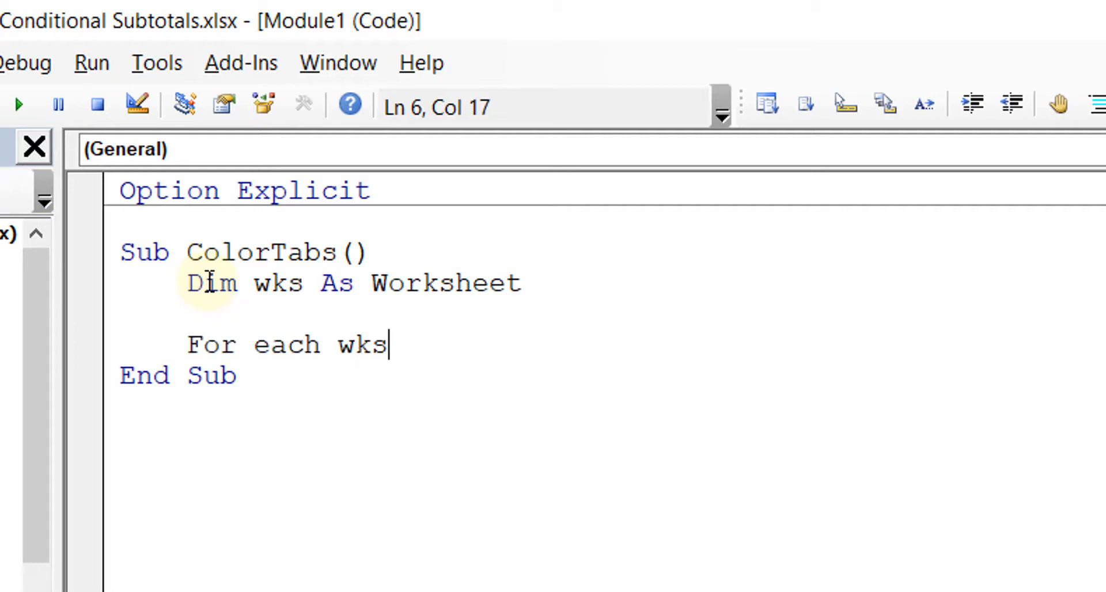
type("in a")
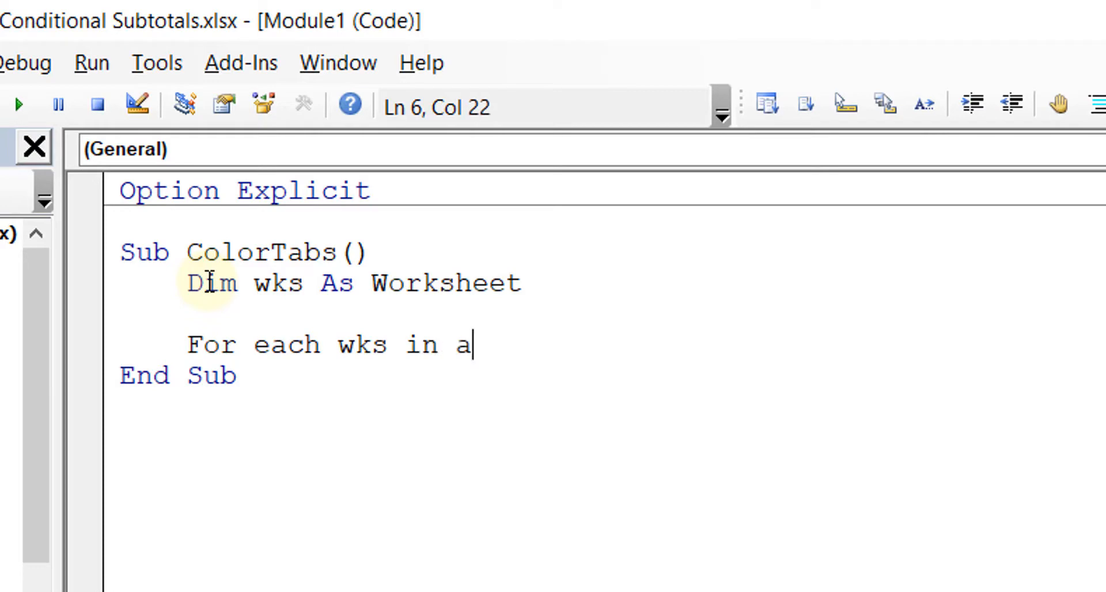
type("ctiveWorkbook")
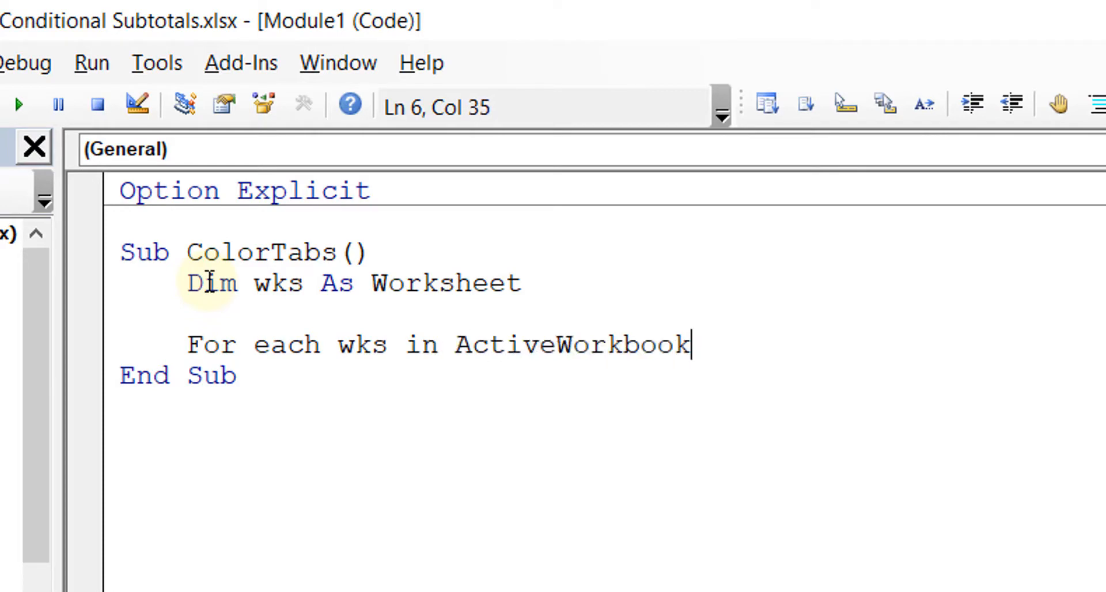
type(".worksheets")
type("Next wks")
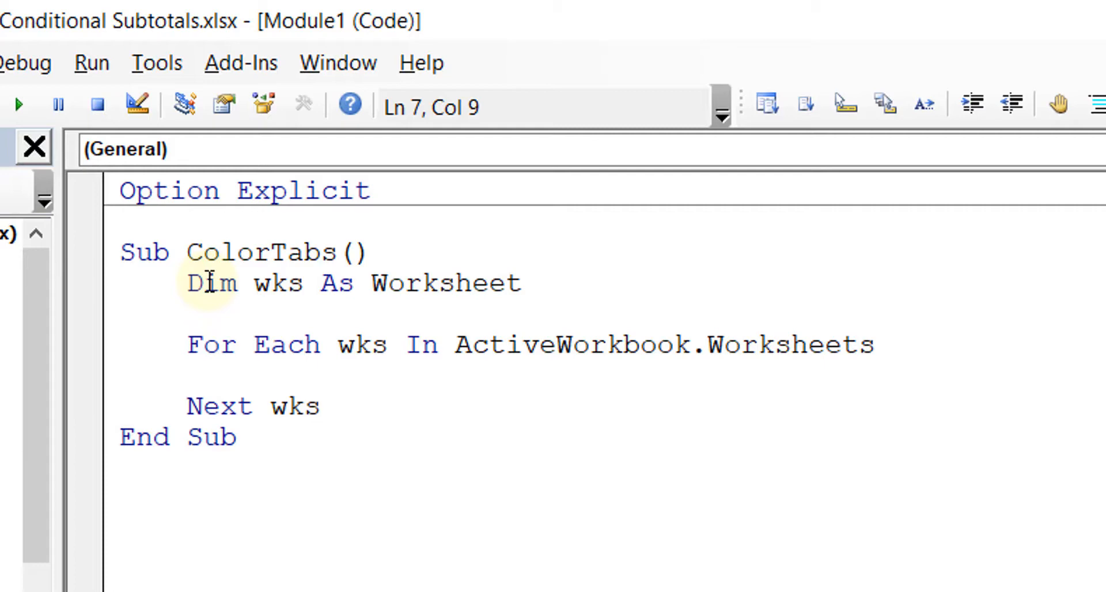
Step: Inside the loop, write Application.WorksheetFunction using IntelliSense
left_click(256, 373)
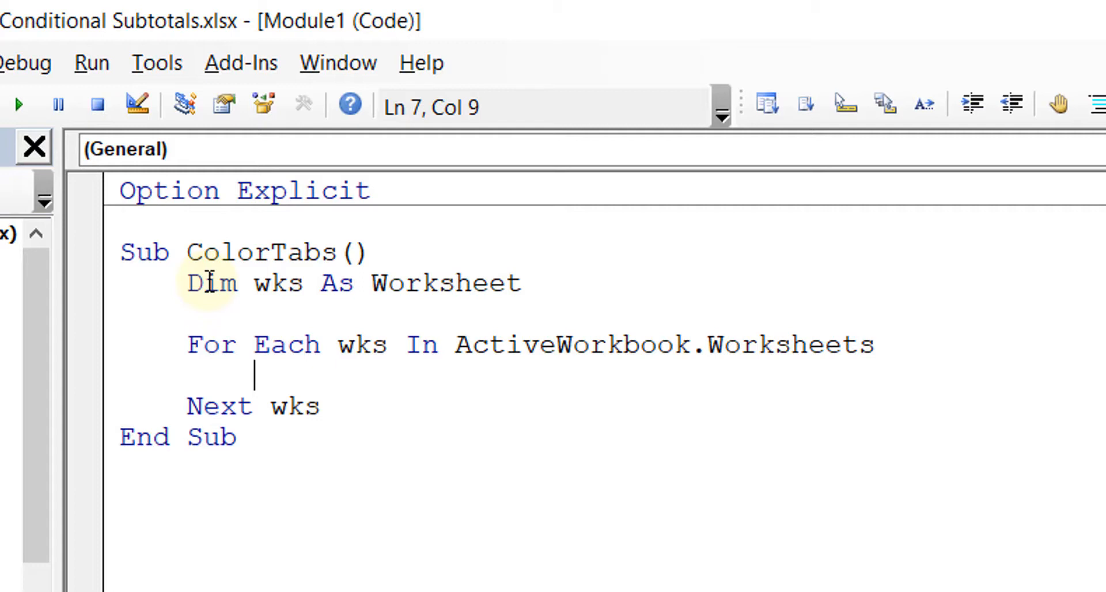
type("A")
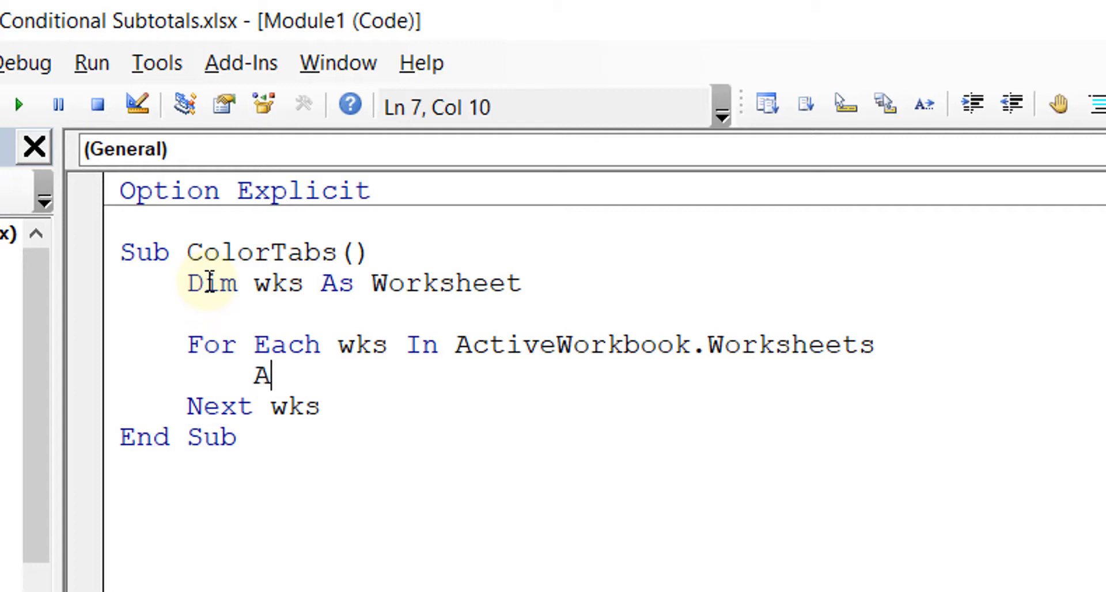
type("ppl")
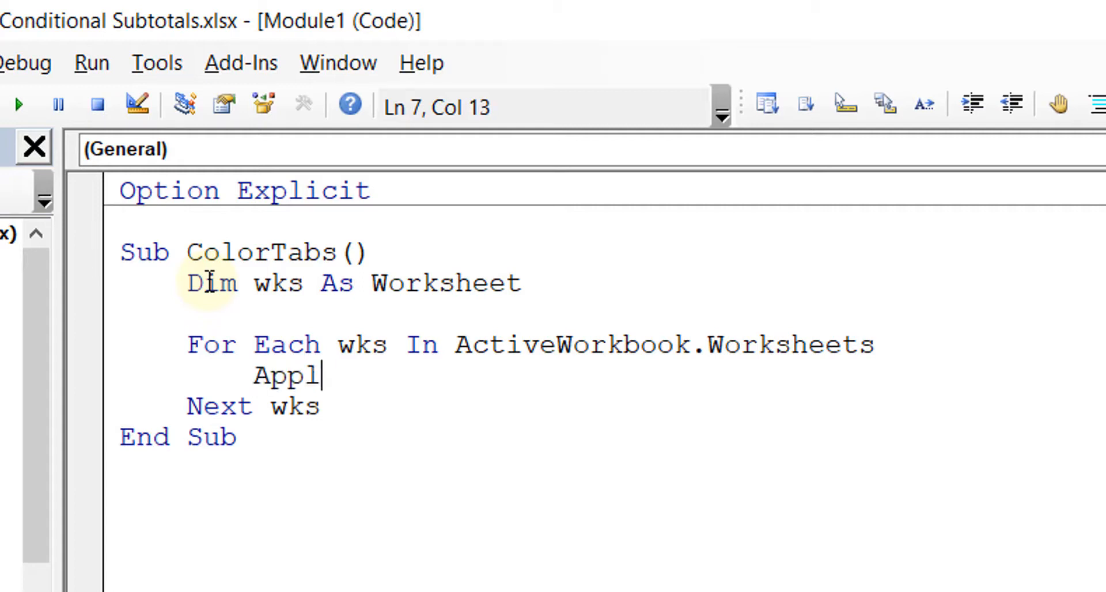
type("ica")
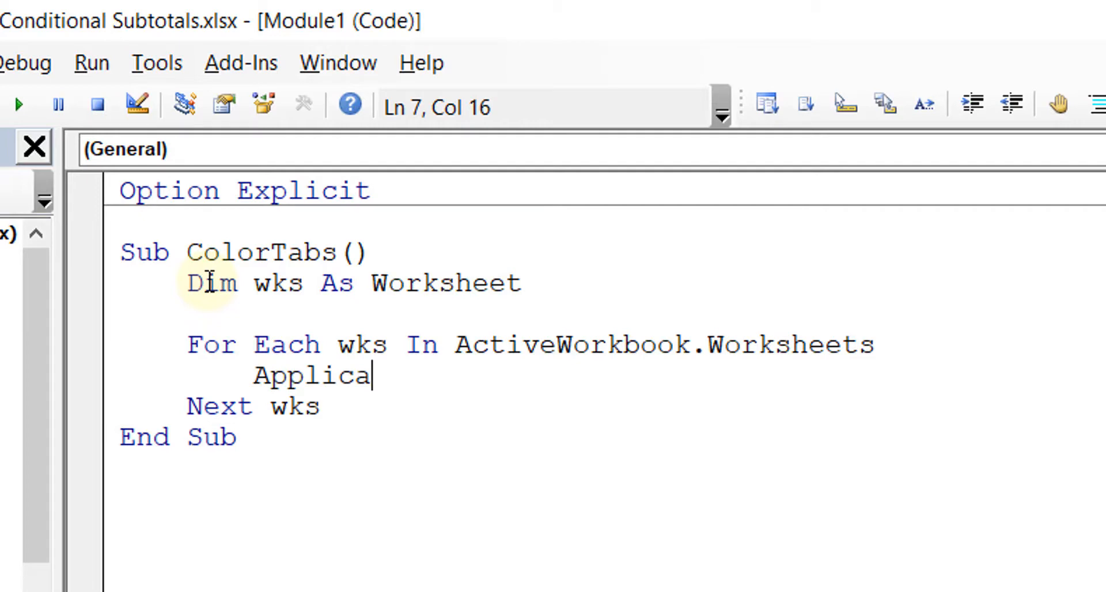
type("tion.")
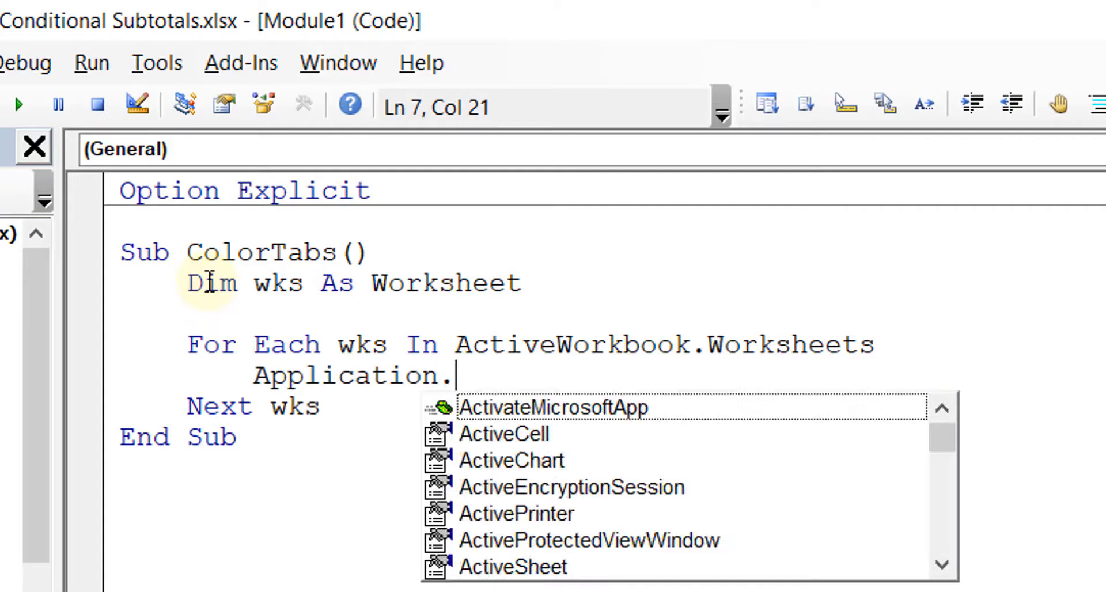
type("work")
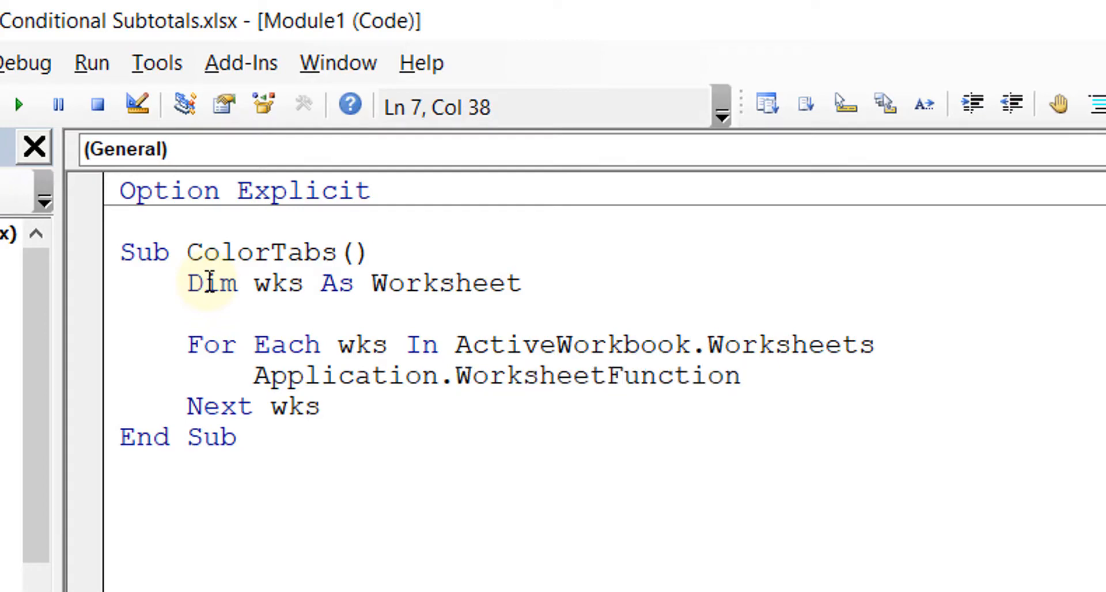
left_click(741, 375)
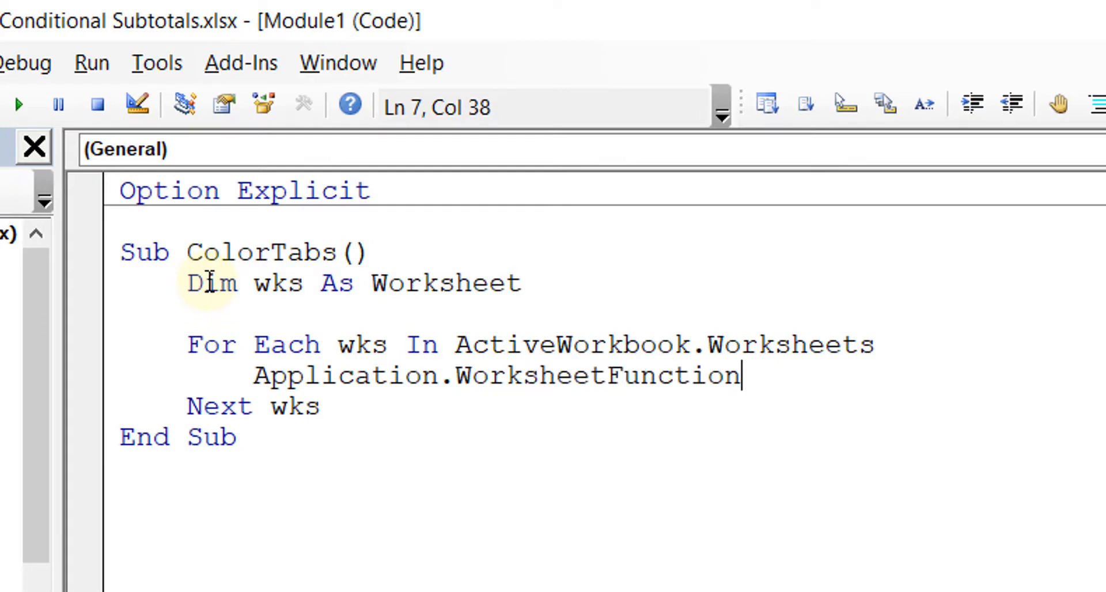
Step: Complete the call as .CountA(wks.UsedRange)
type(".c")
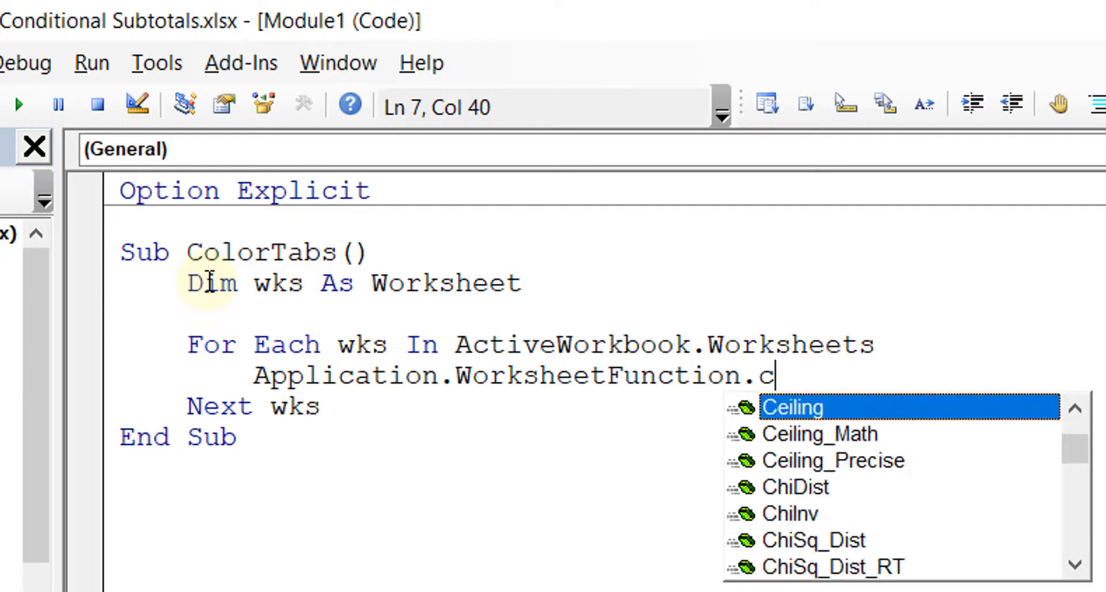
type("ountA")
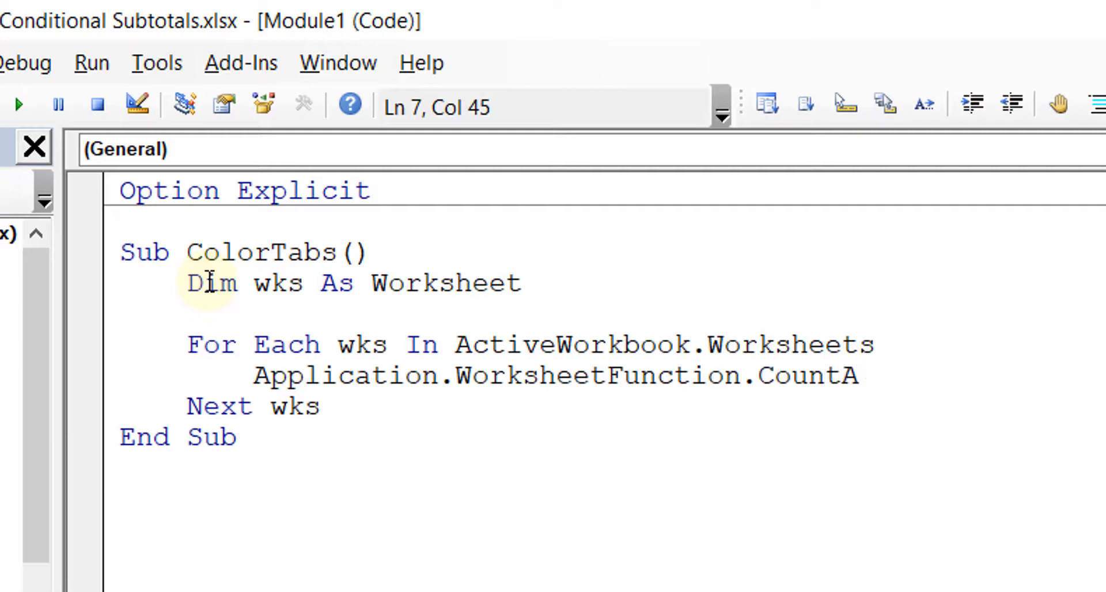
type("(")
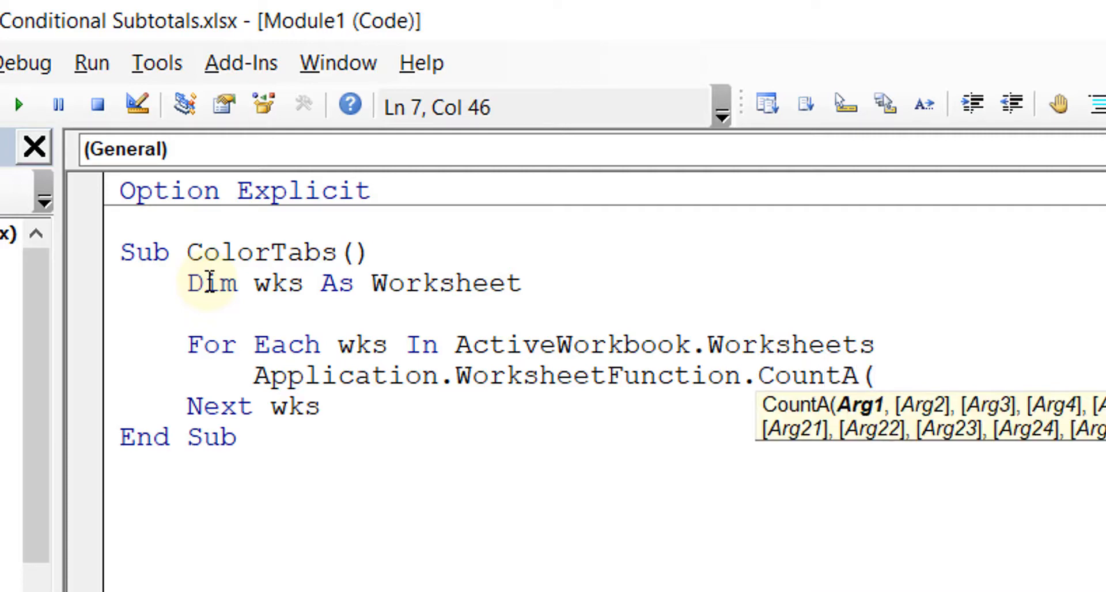
type("wks")
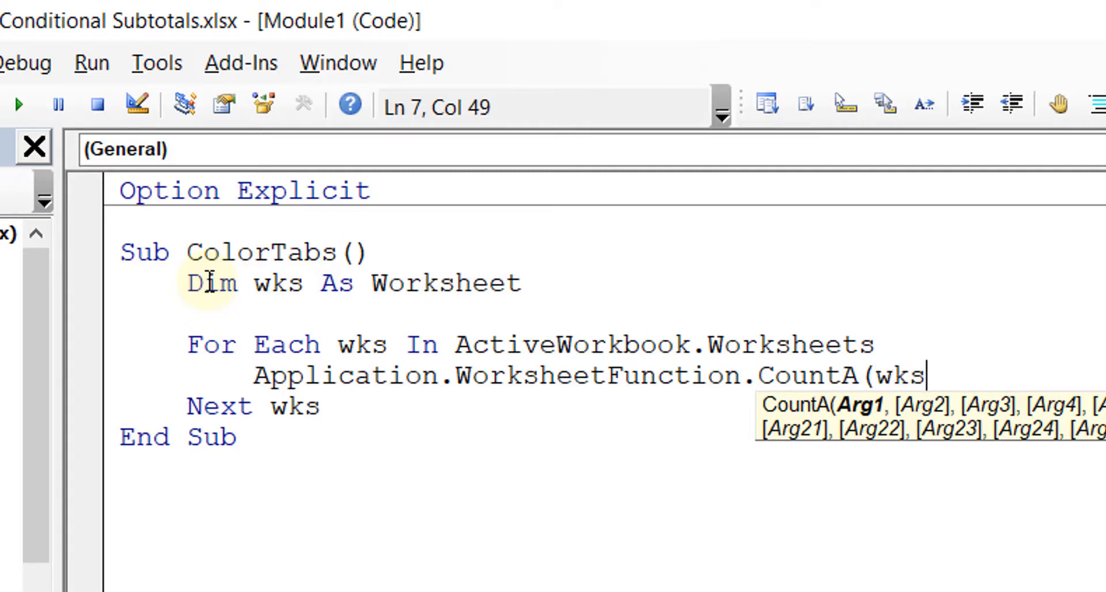
type(".")
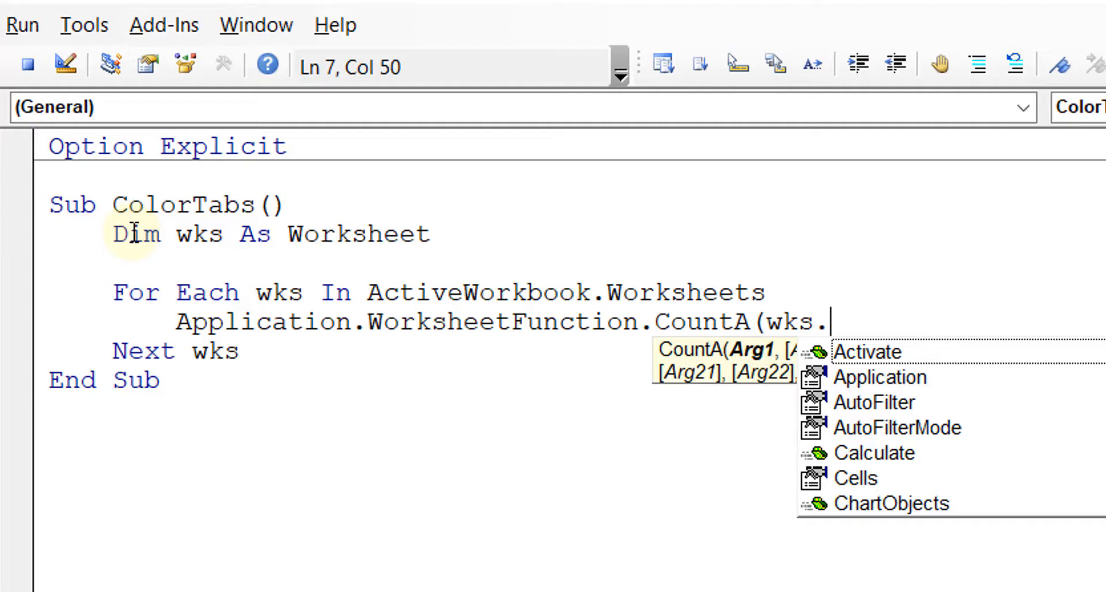
type("us")
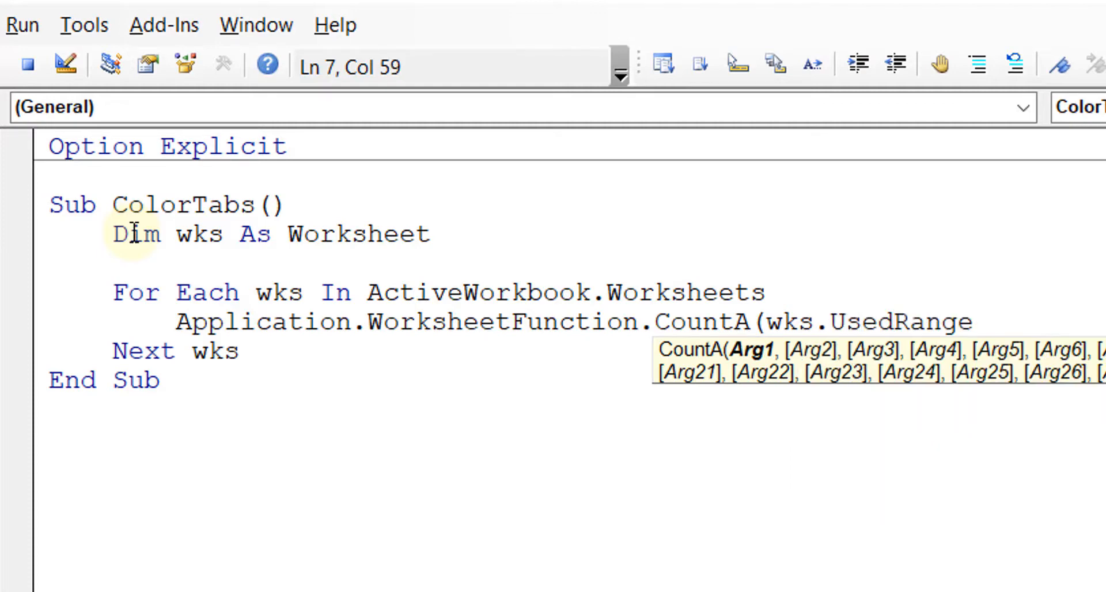
type(")")
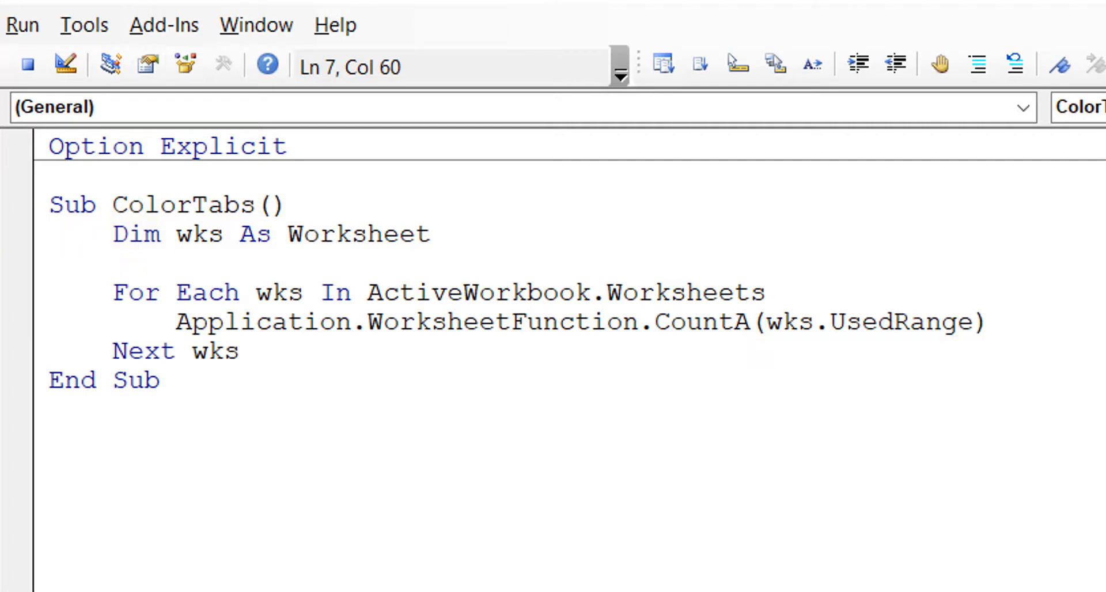
mouse_move(857, 363)
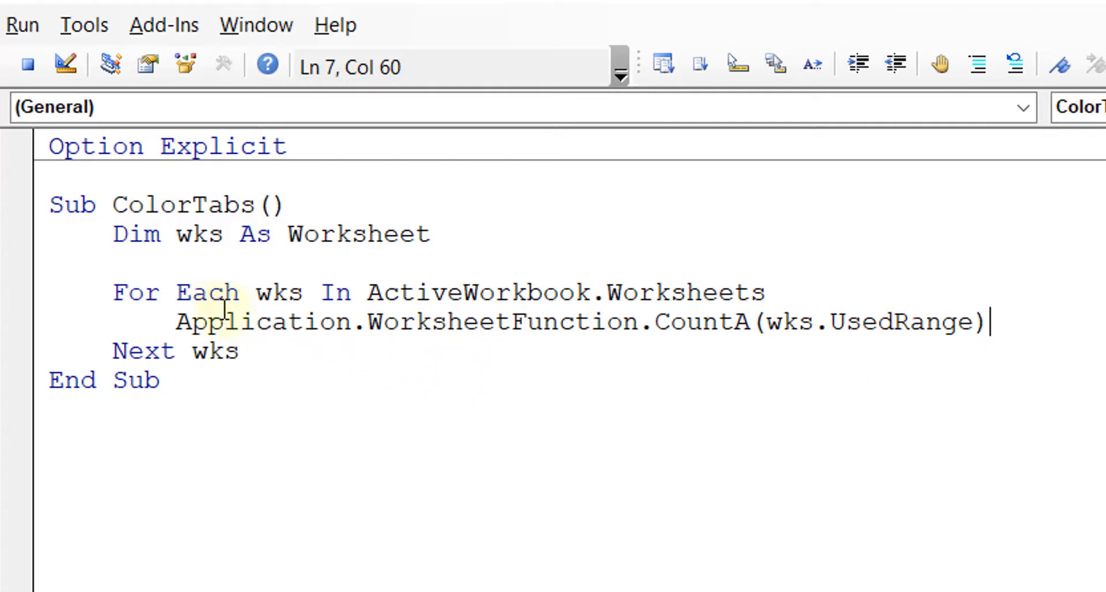
Step: Wrap the count in If ... = 0 Then and set wks.Tab.Color = vbRed for empty sheets
type("If")
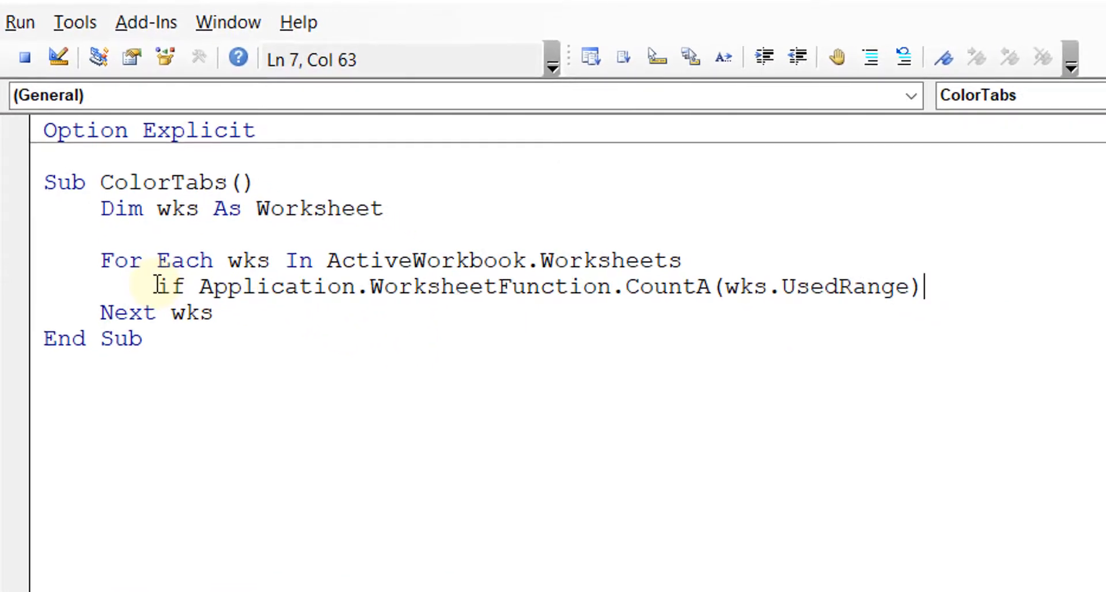
type("=0 then")
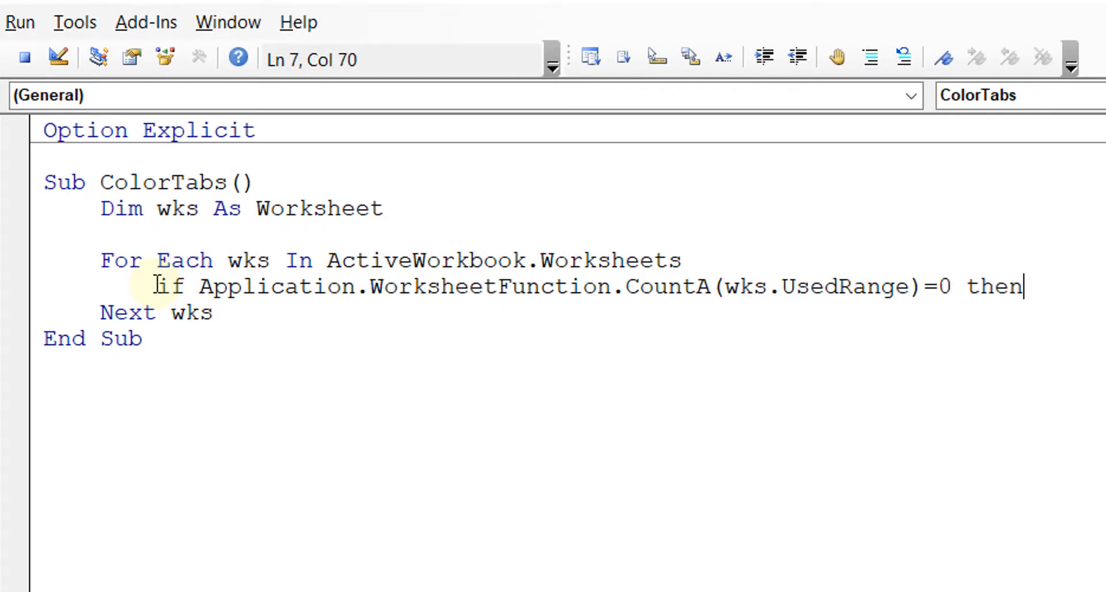
key("Return")
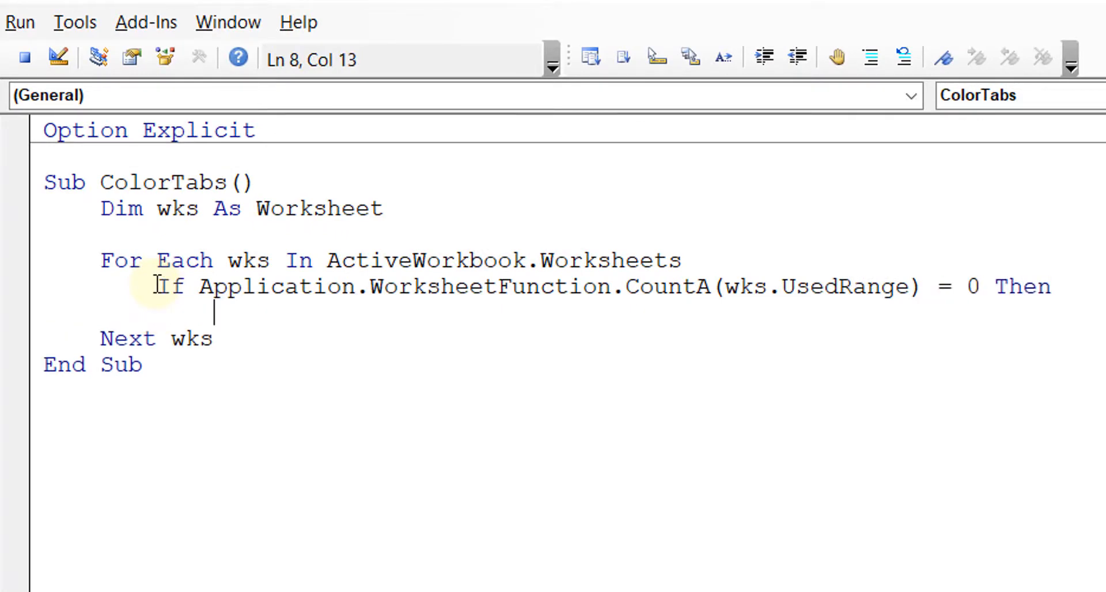
type("wks")
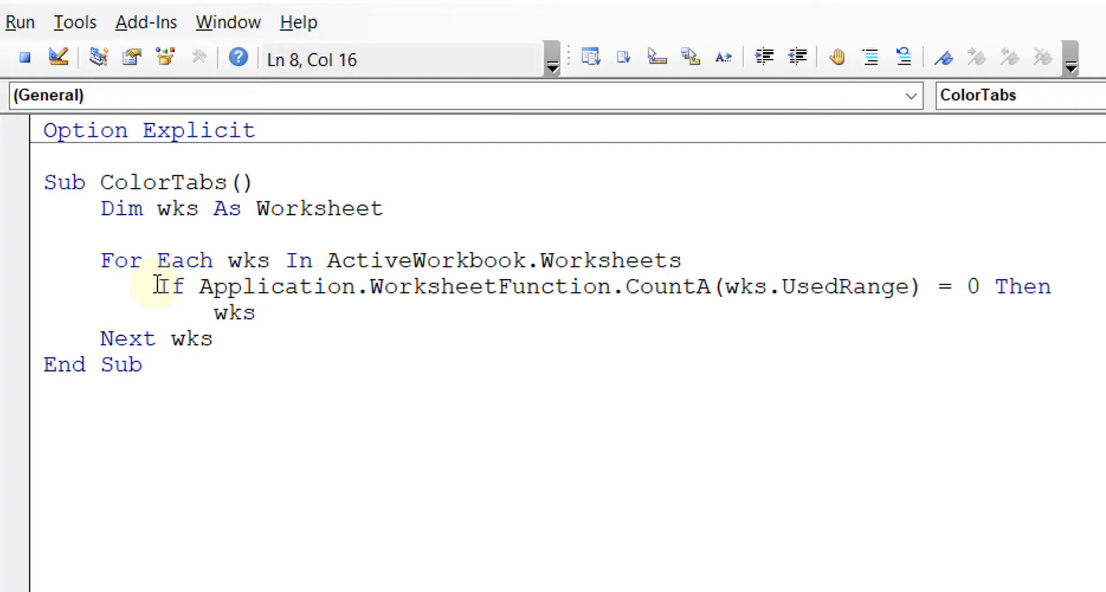
type(".tab")
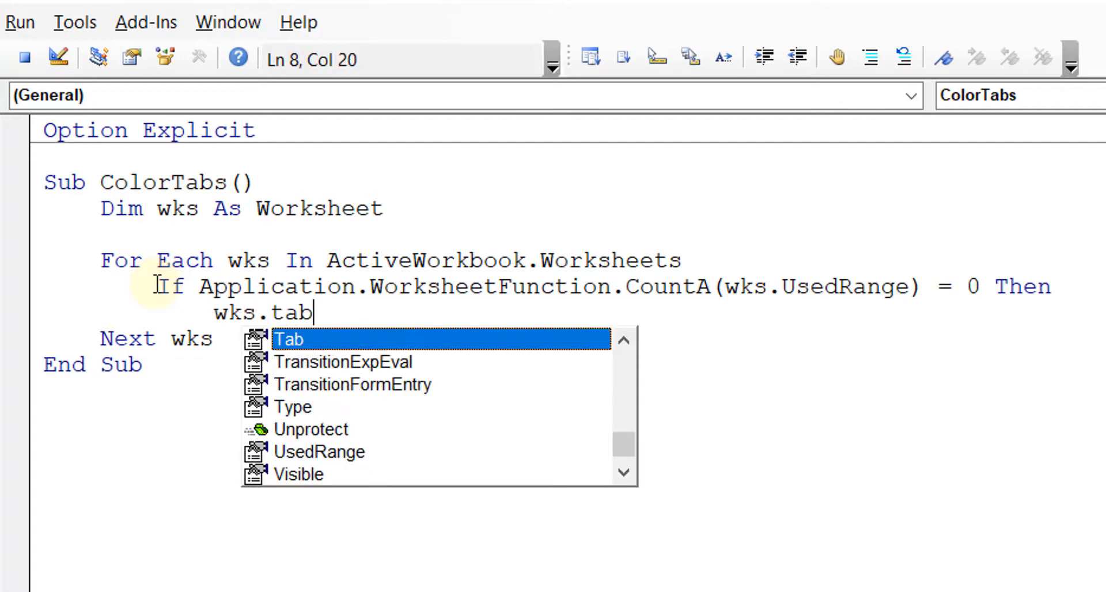
type(".color")
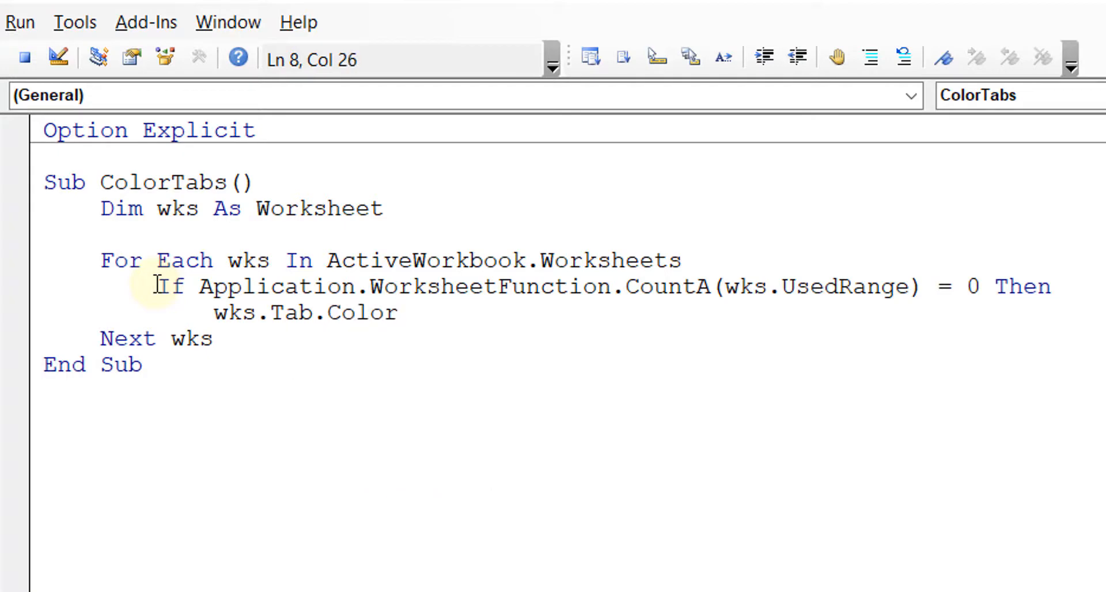
left_click(400, 312)
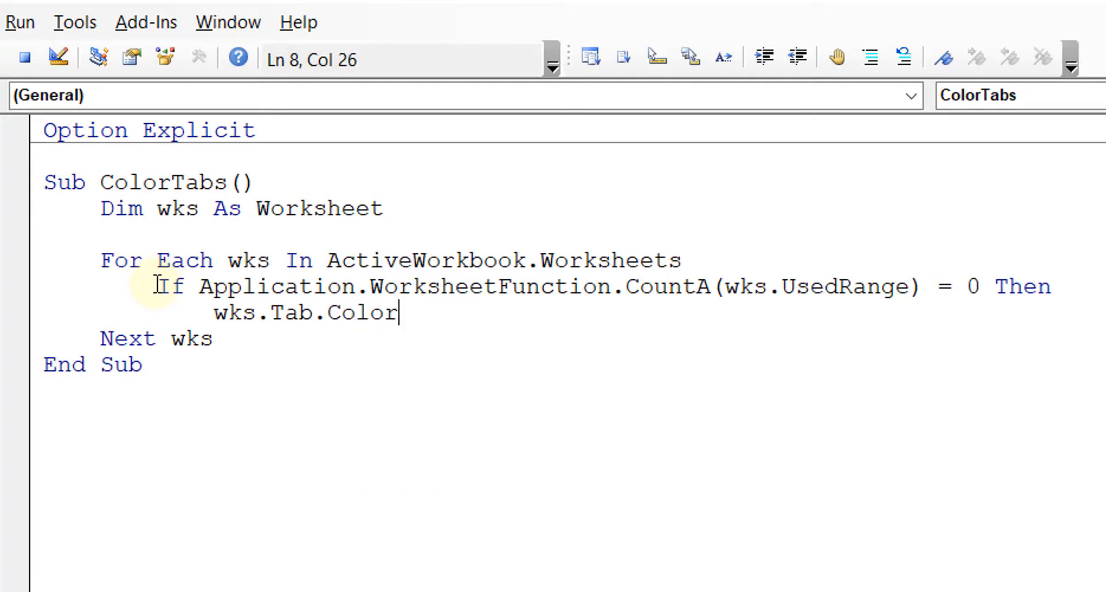
type("=")
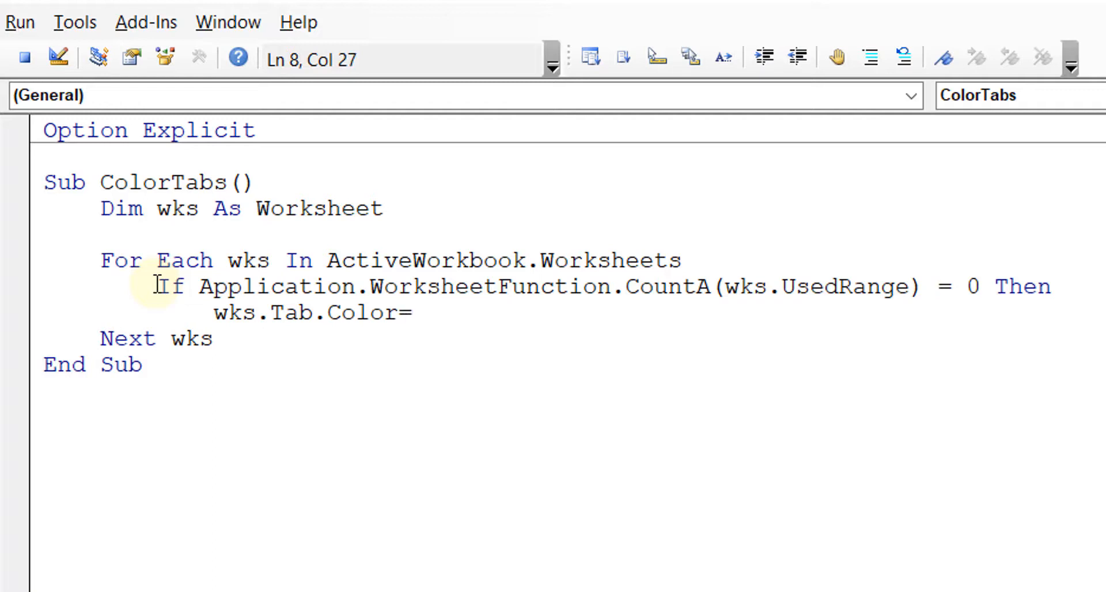
left_click(412, 313)
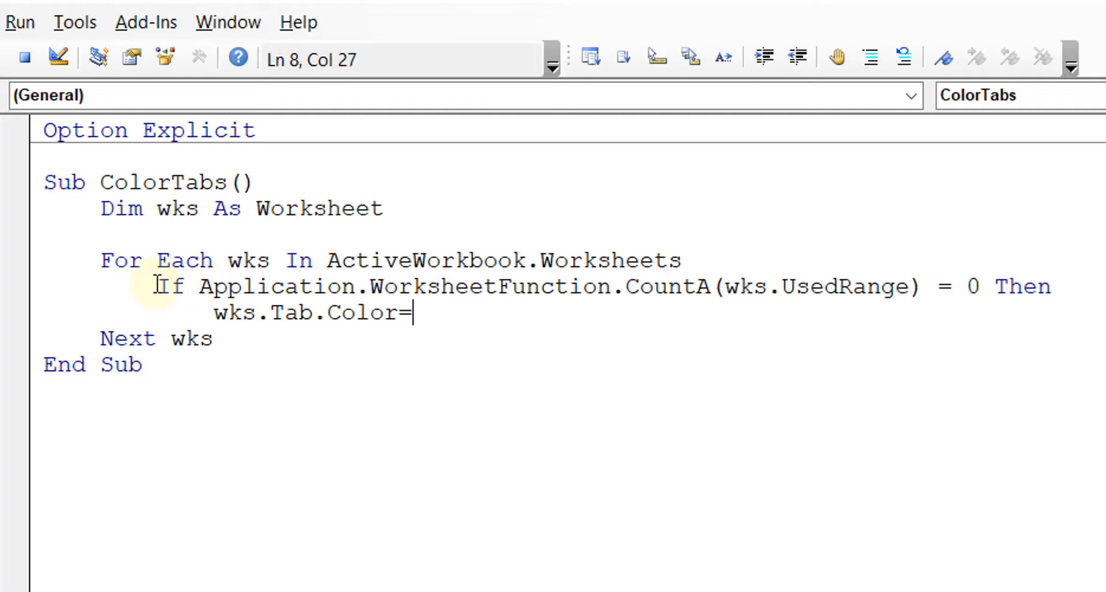
type("vbr")
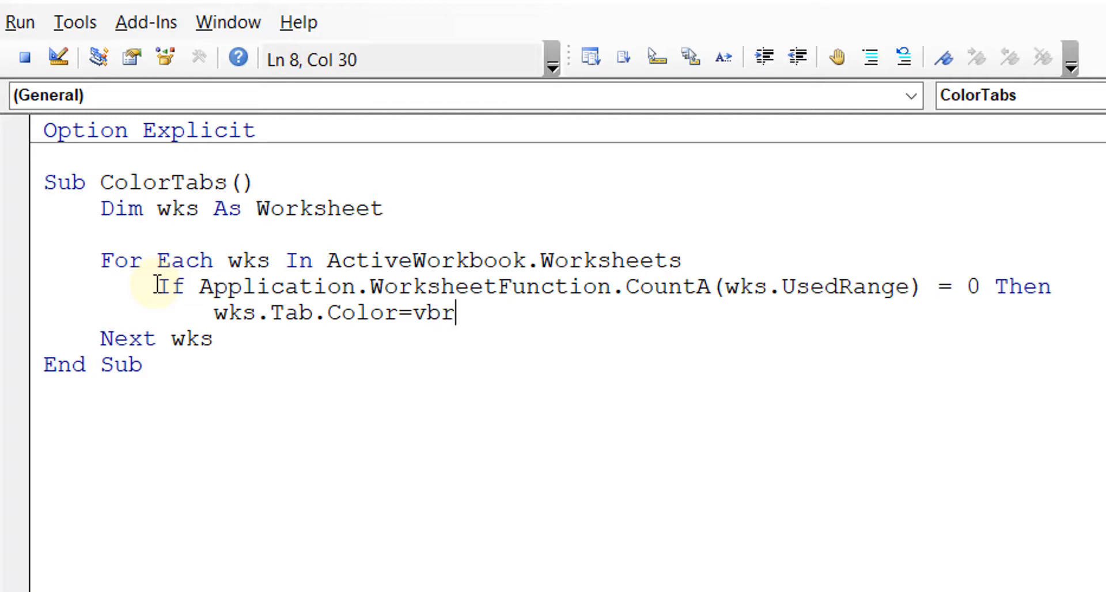
key("enter")
type("wl")
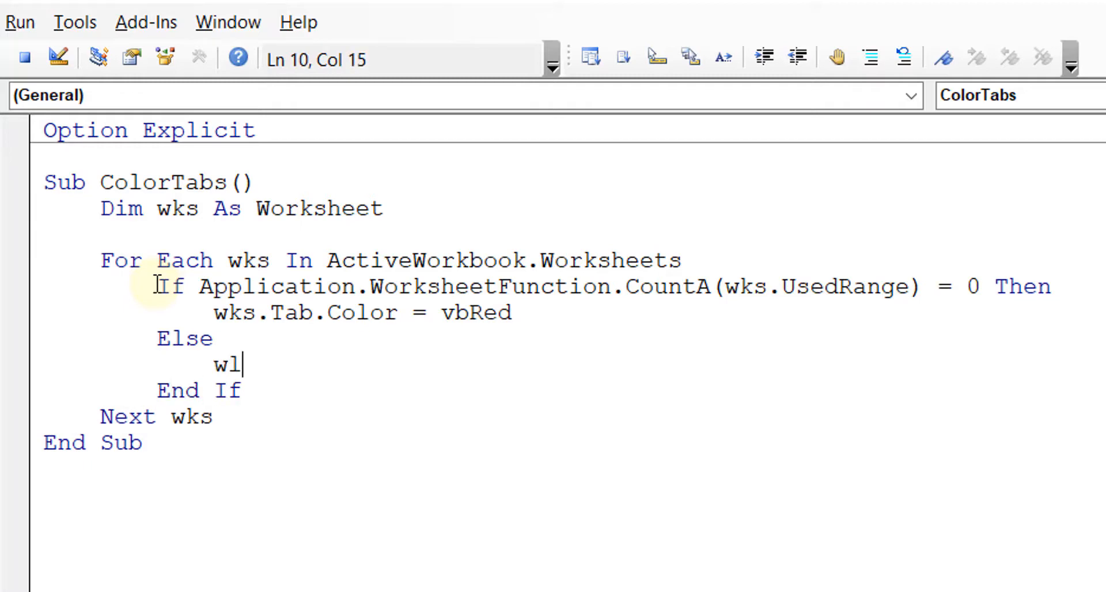
Step: Add the Else branch setting wks.Tab.Color = vbGreen for non-empty sheets
type("ks.Tab.Color")
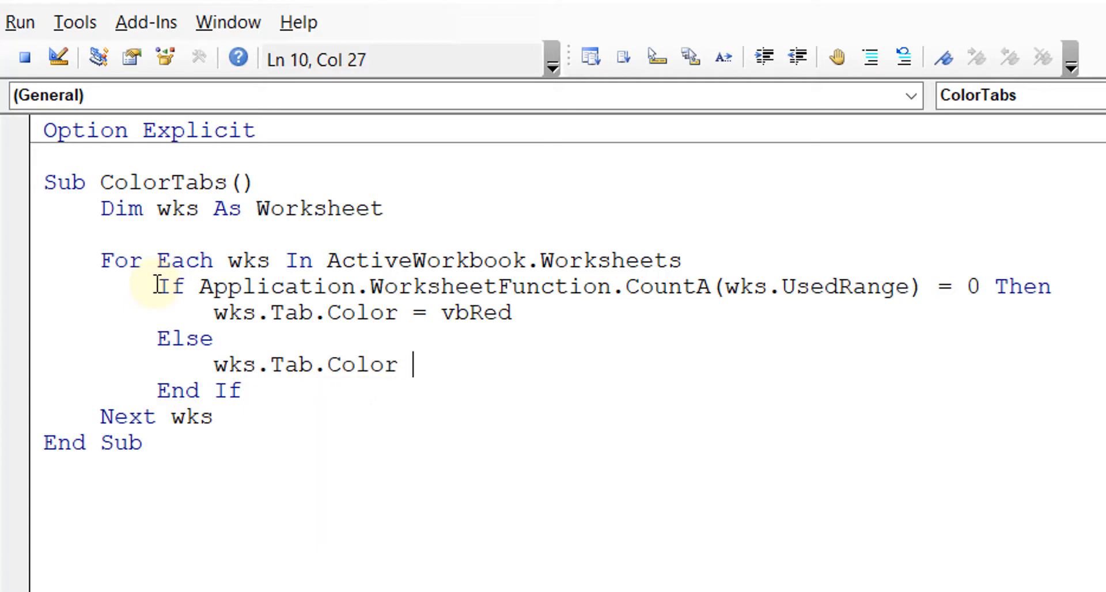
type("= vbGr")
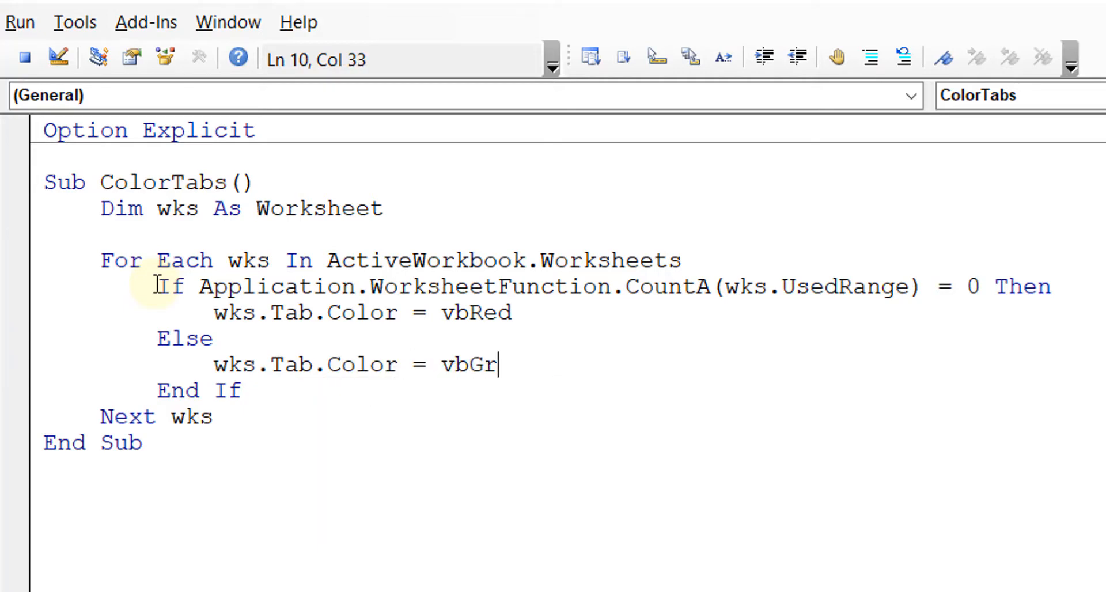
type("een")
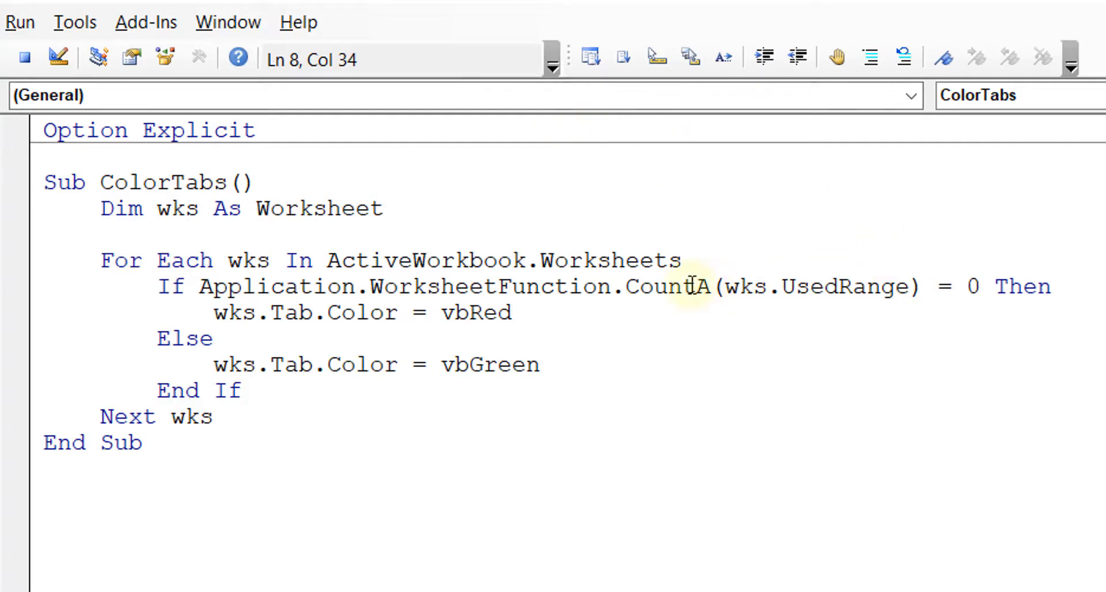
mouse_move(1100, 322)
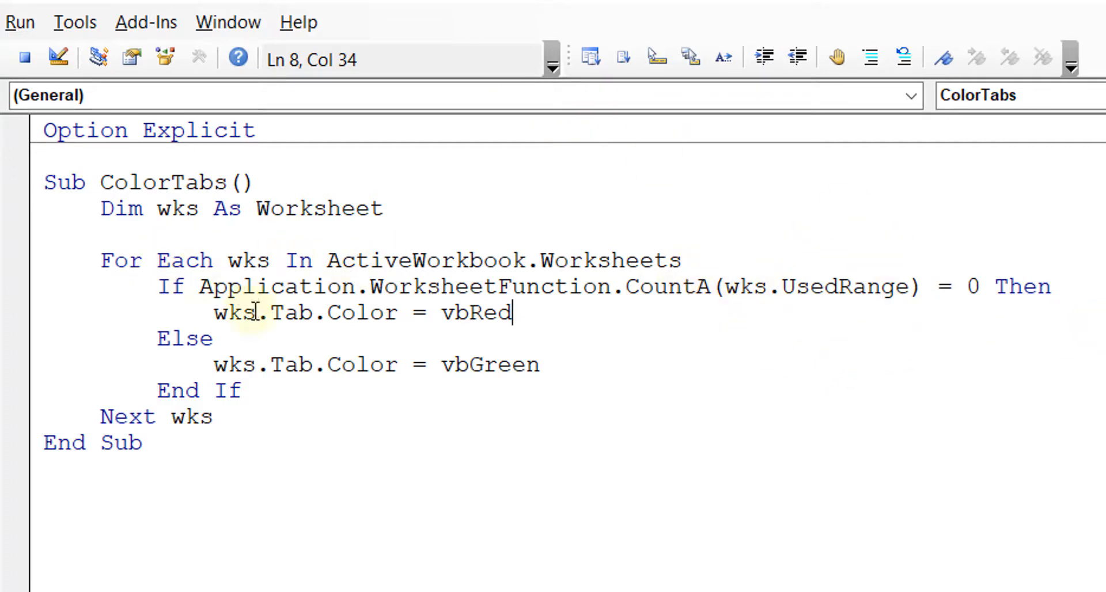
mouse_move(245, 384)
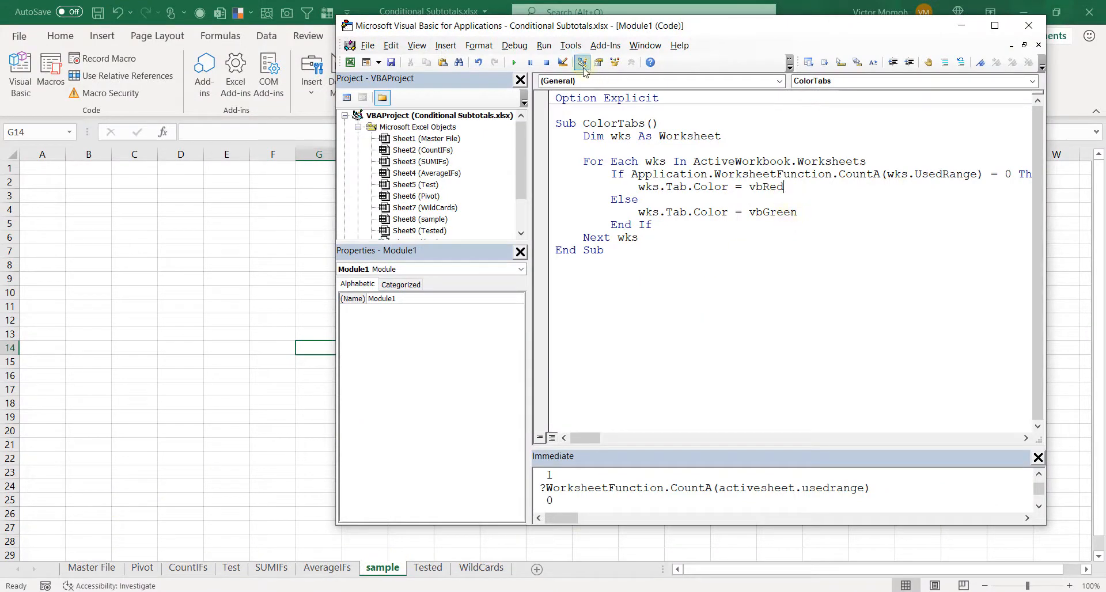
left_click(513, 63)
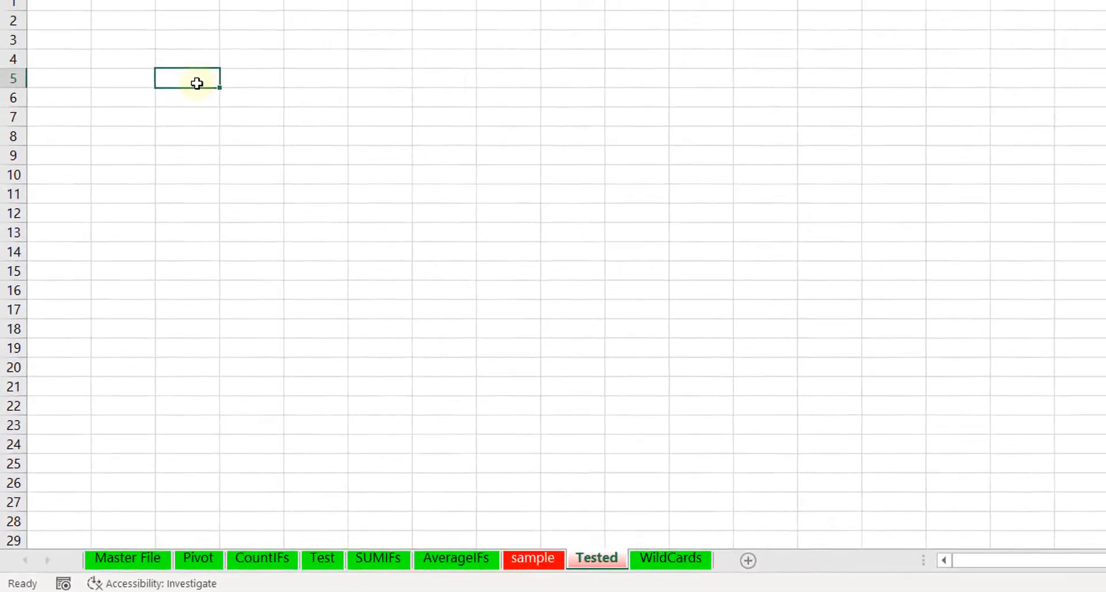
Step: Select the C5:F9 block on the Tested sheet for filler text
left_click_drag(187, 79, 438, 156)
type("asdskhdskjaljas")
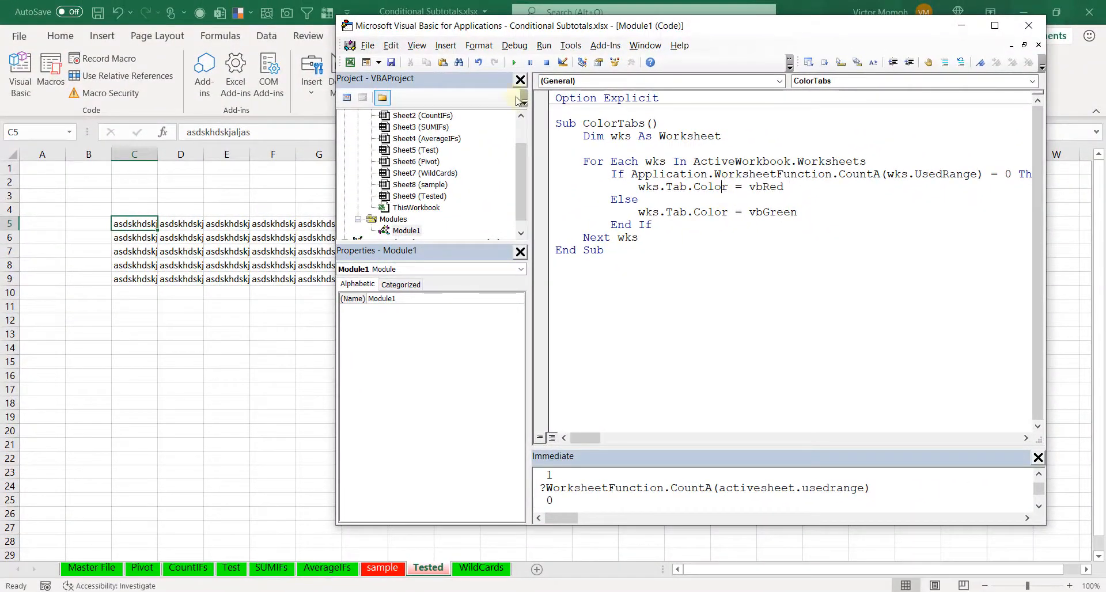
mouse_move(514, 62)
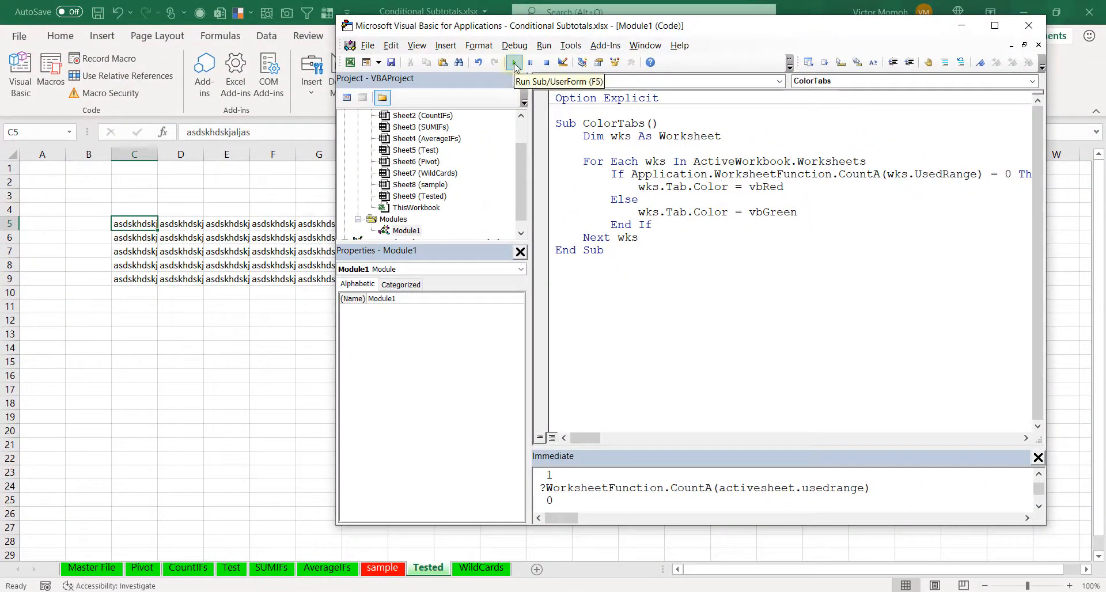